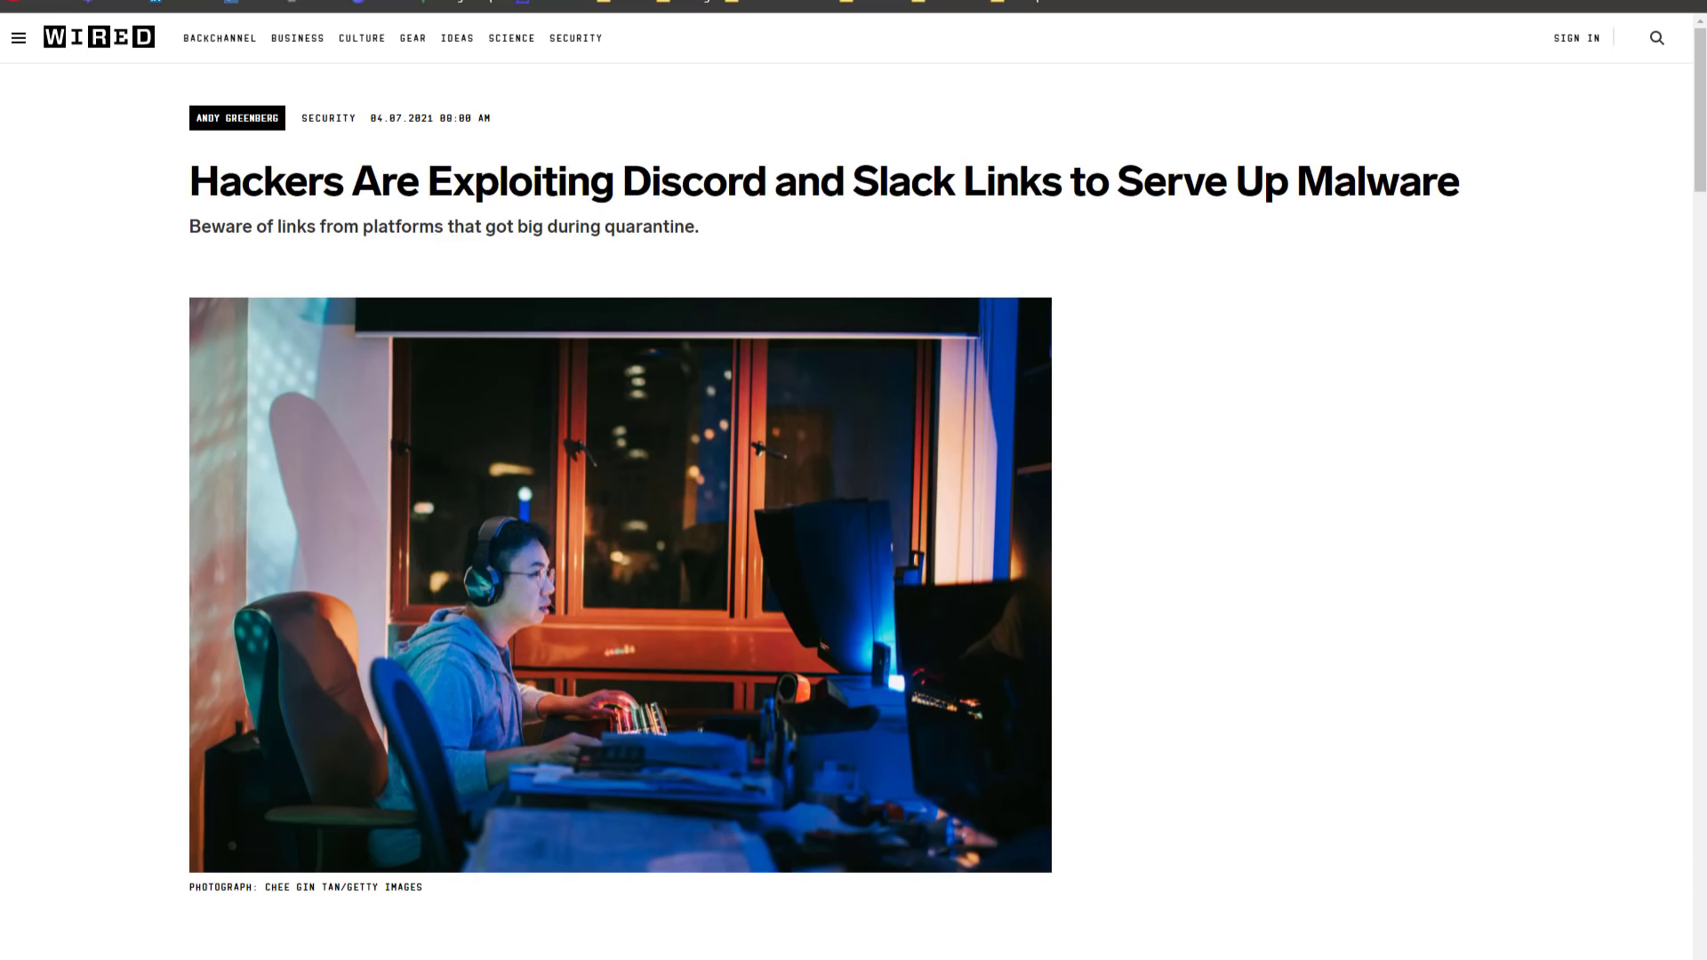
Step: Close the Discord server window to return to the TEST SYSTEM desktop
scroll(down, 3)
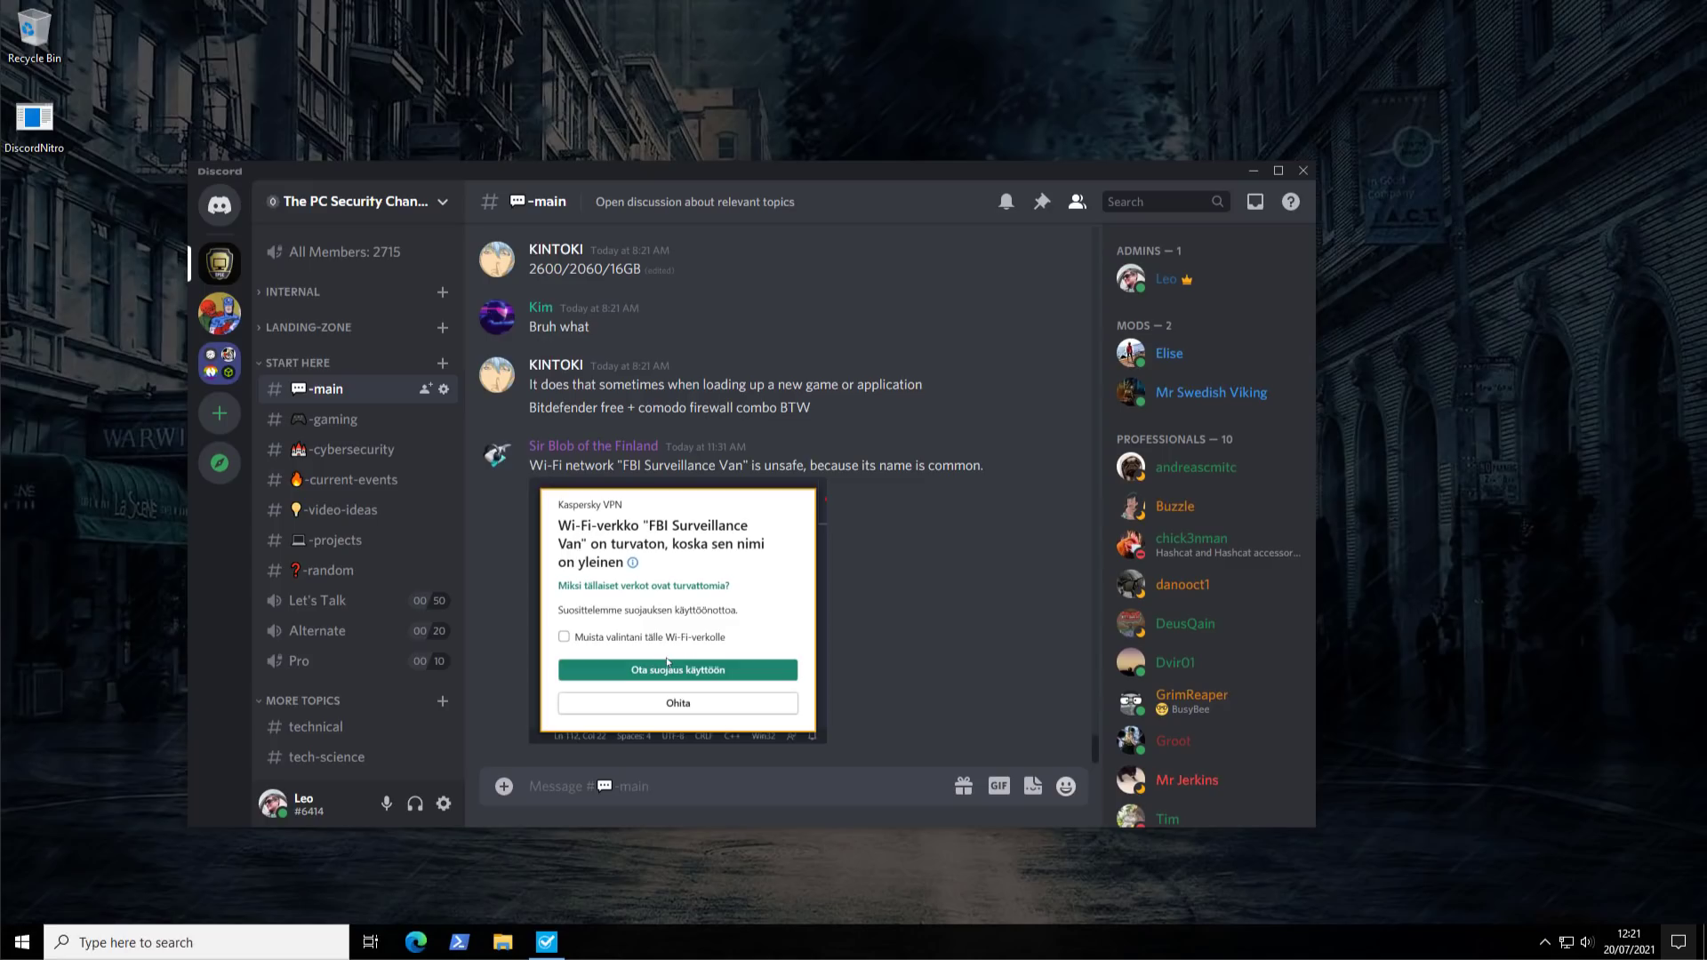
click(1303, 170)
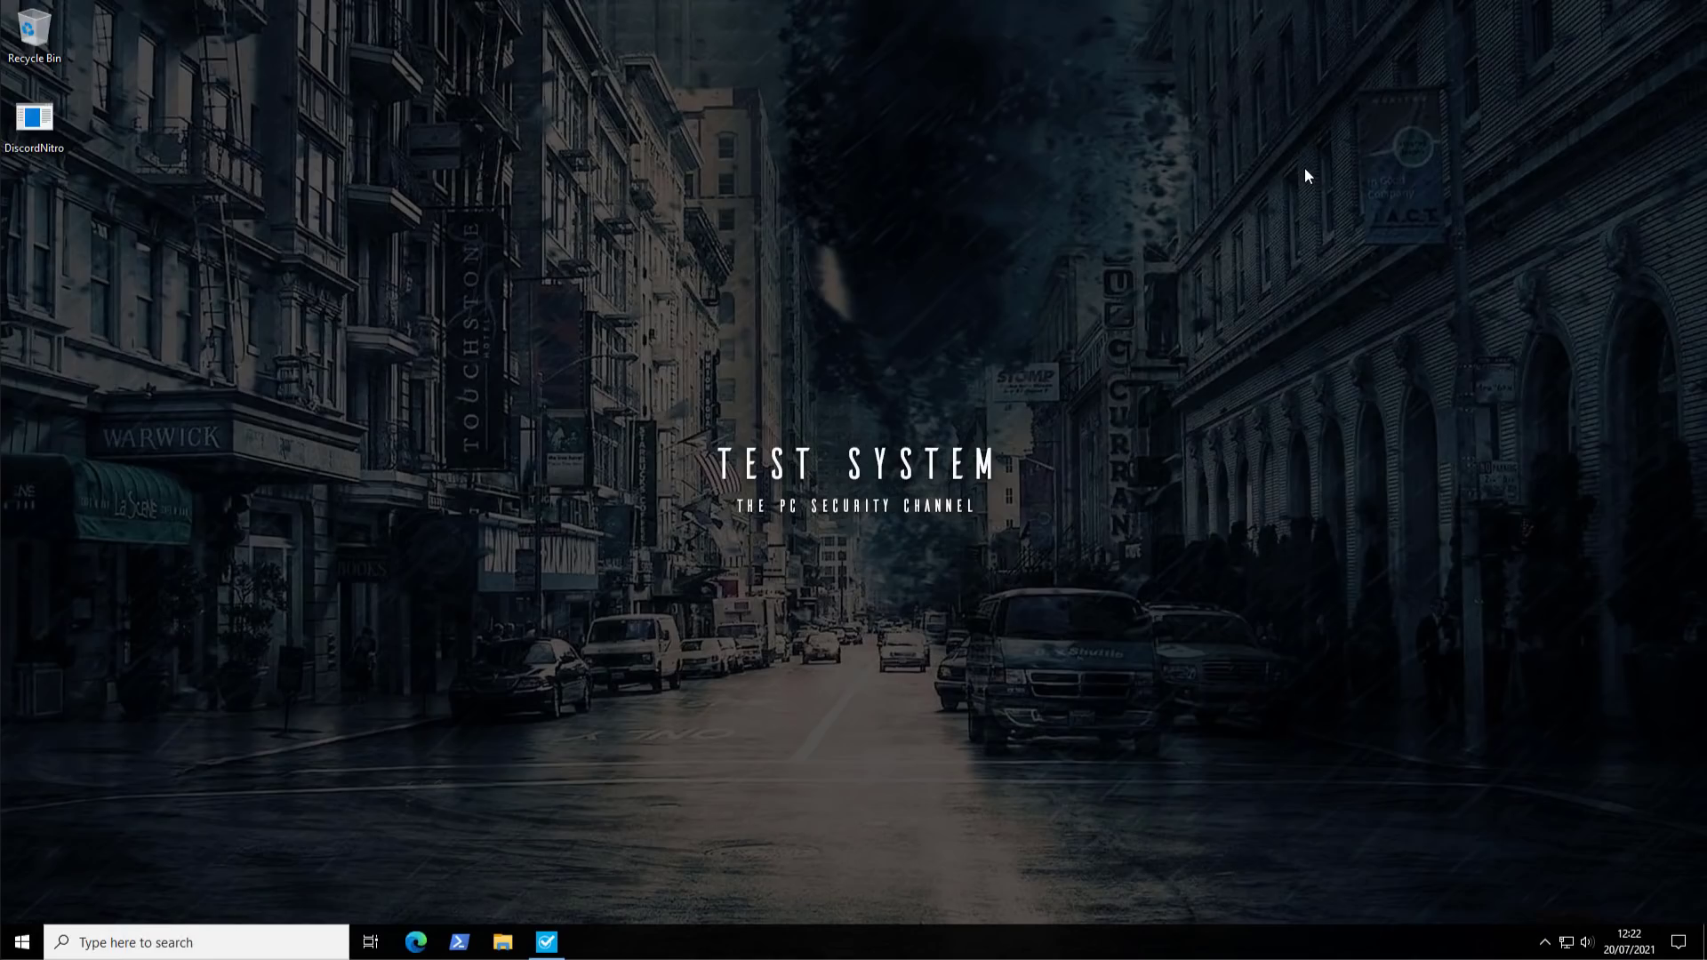
mouse_move(235, 141)
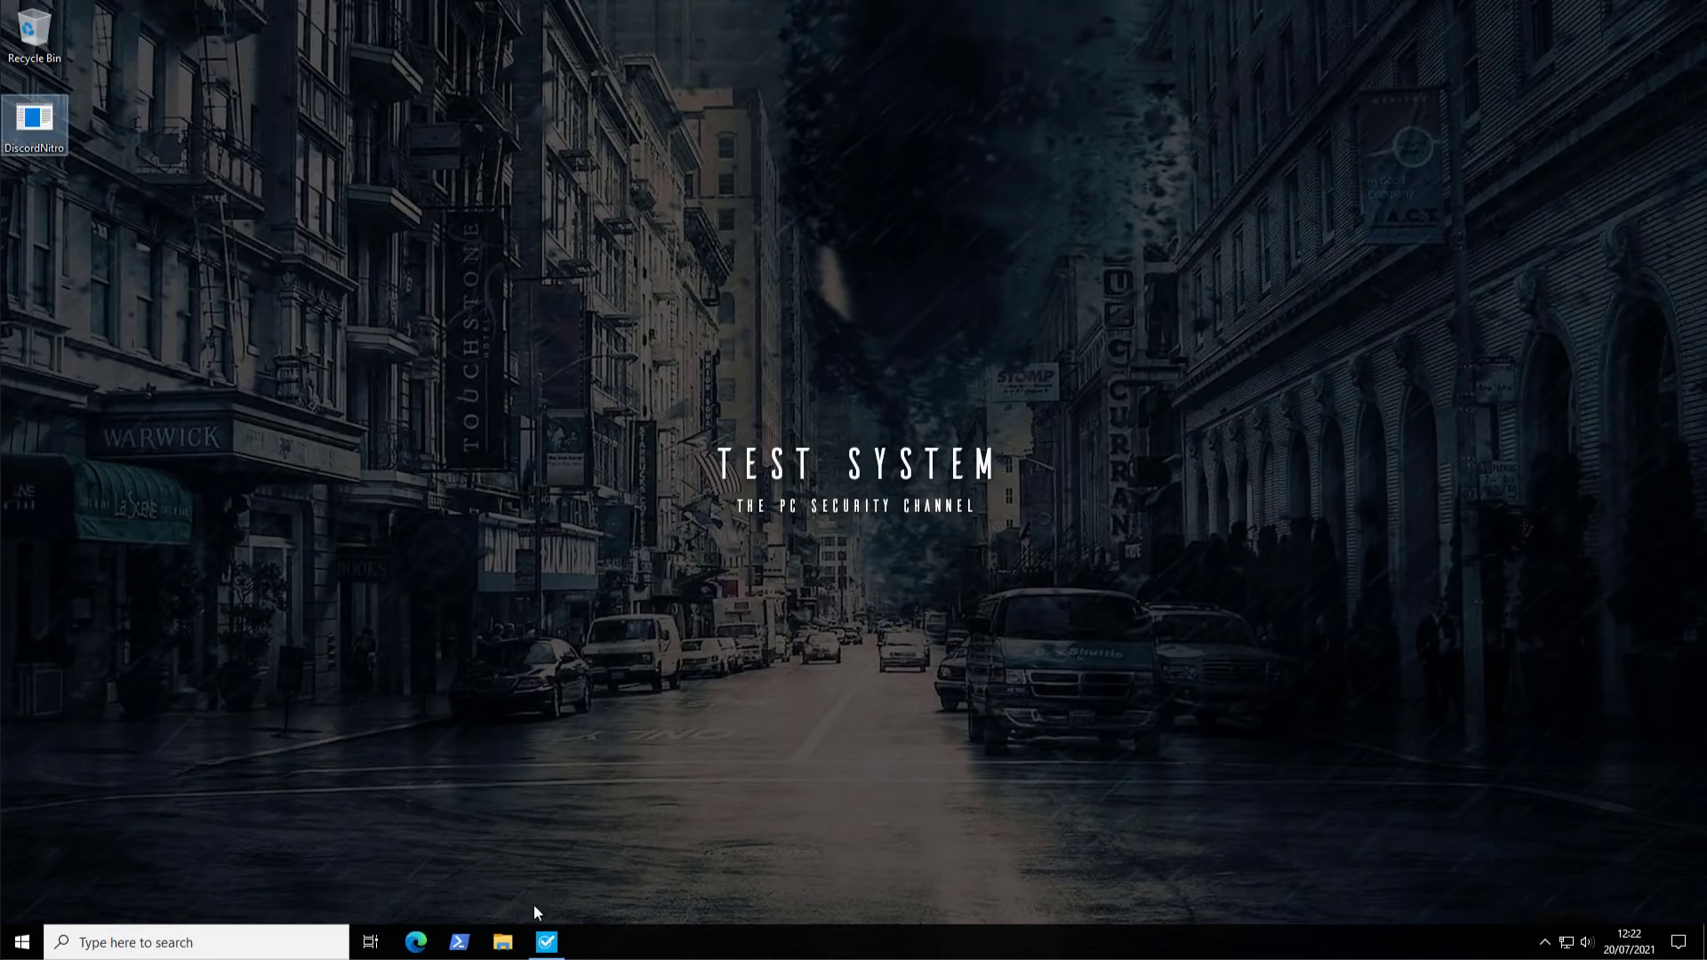
Step: Bring up pestudio on discordnitro.exe and select its strings node (627 strings)
click(551, 943)
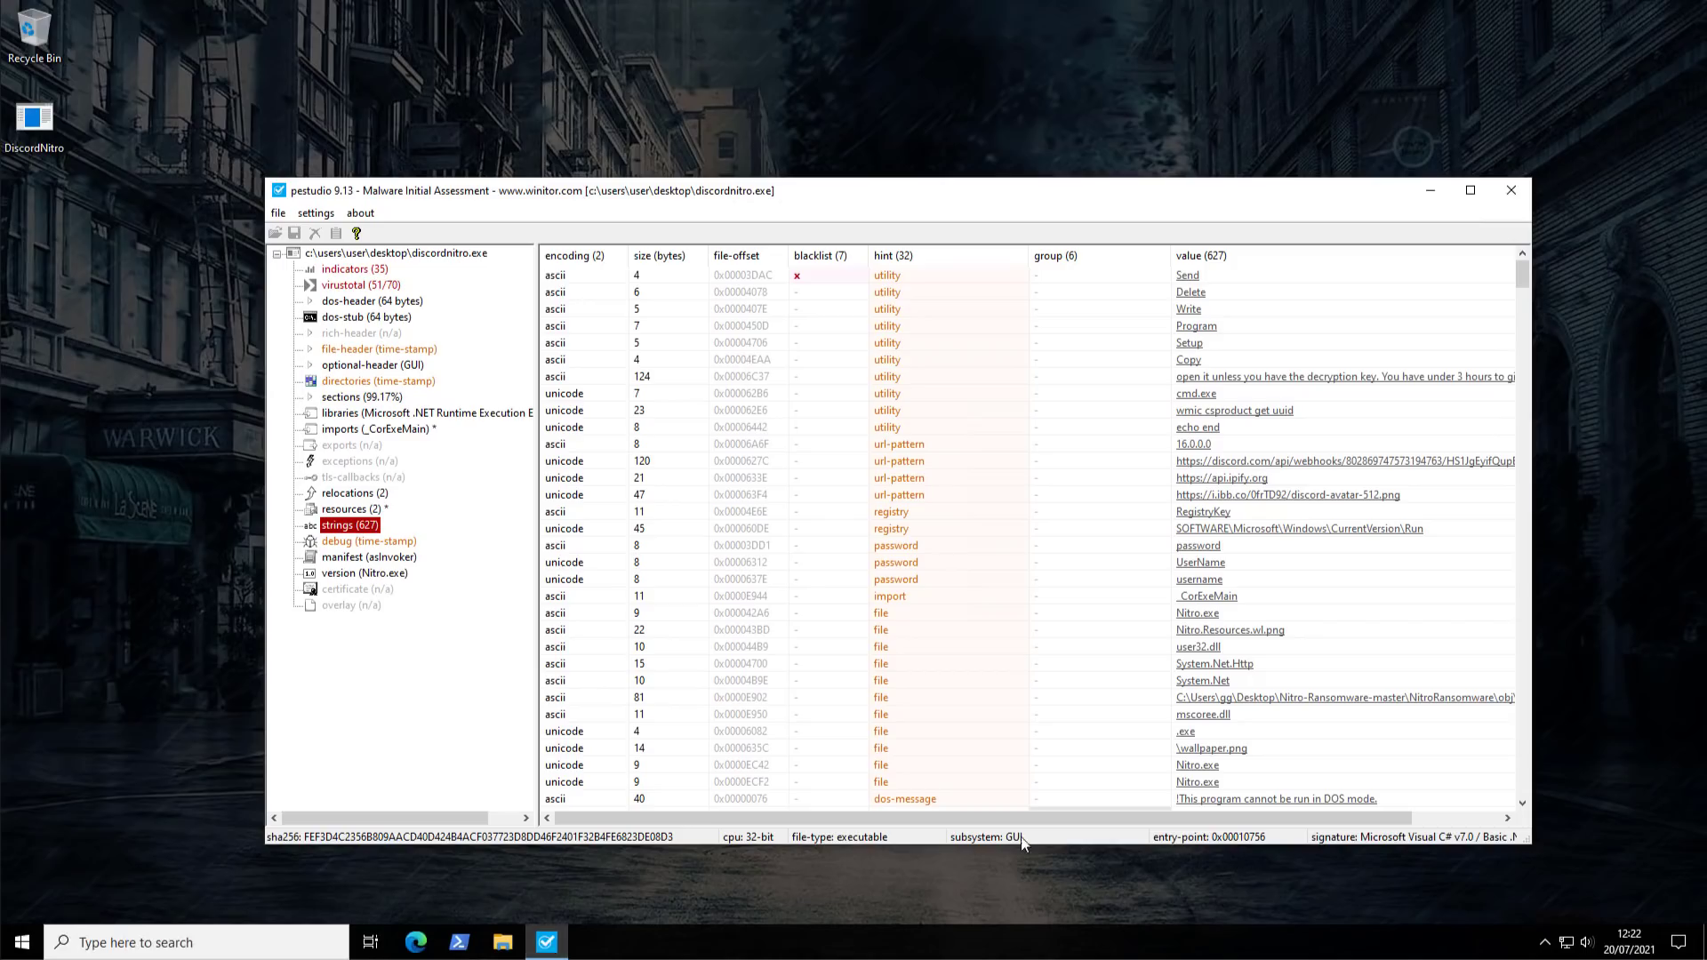
mouse_move(1226, 471)
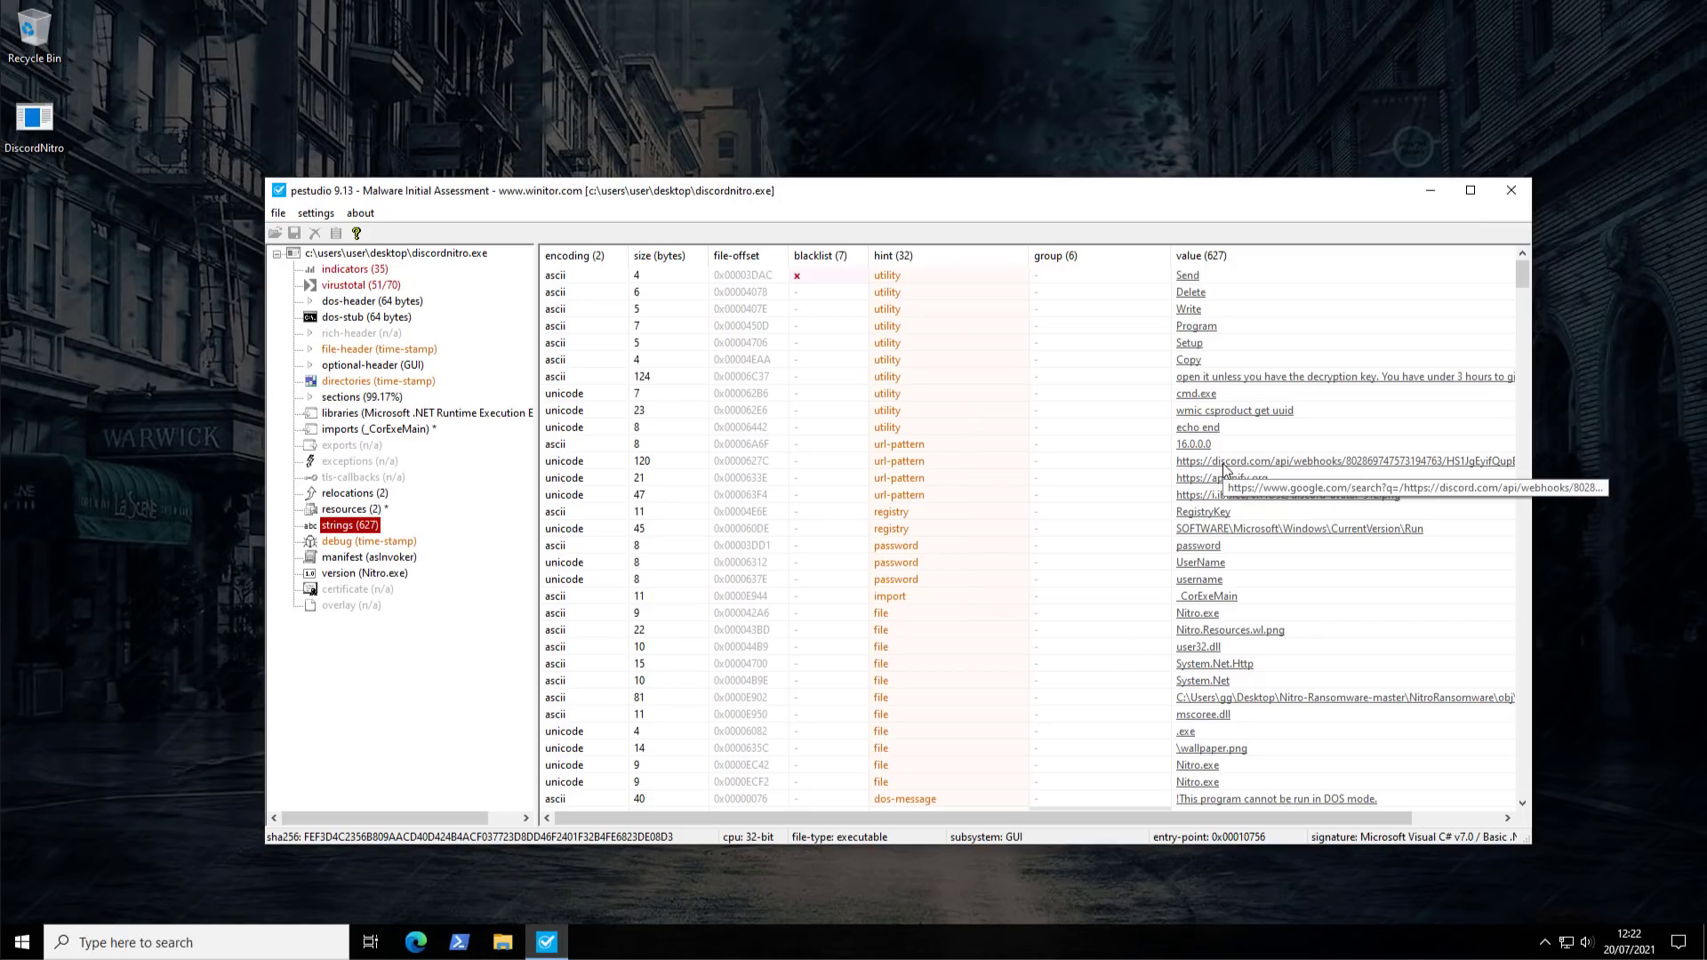
mouse_move(1217, 541)
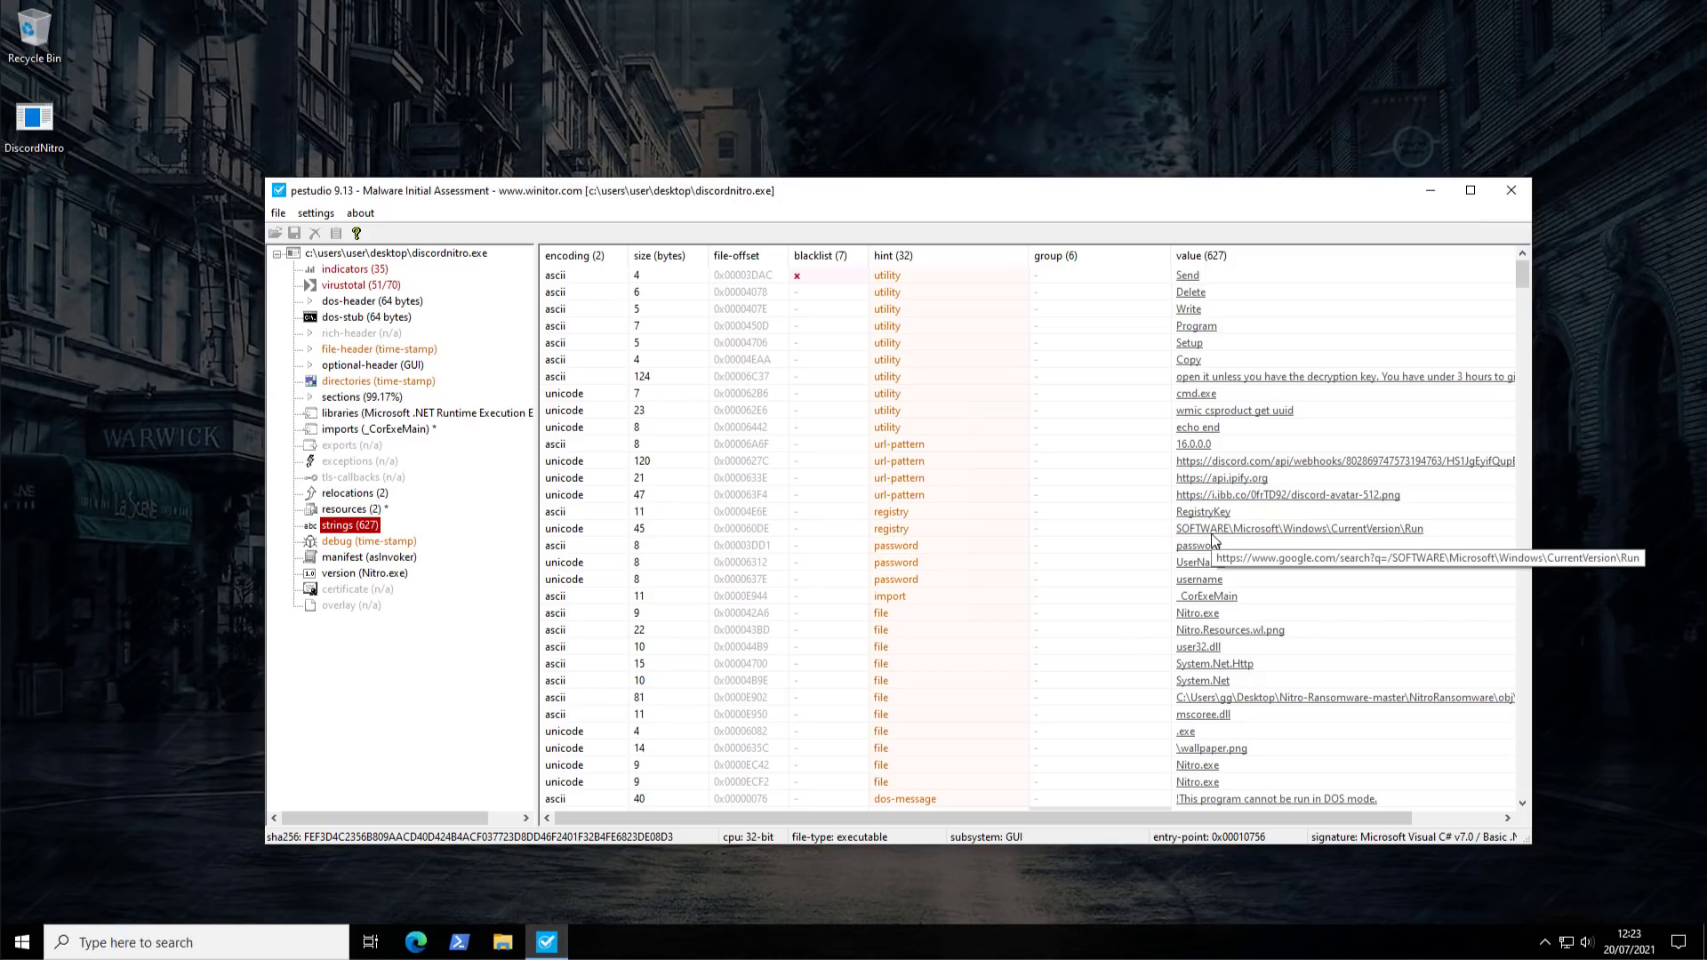
mouse_move(1229, 701)
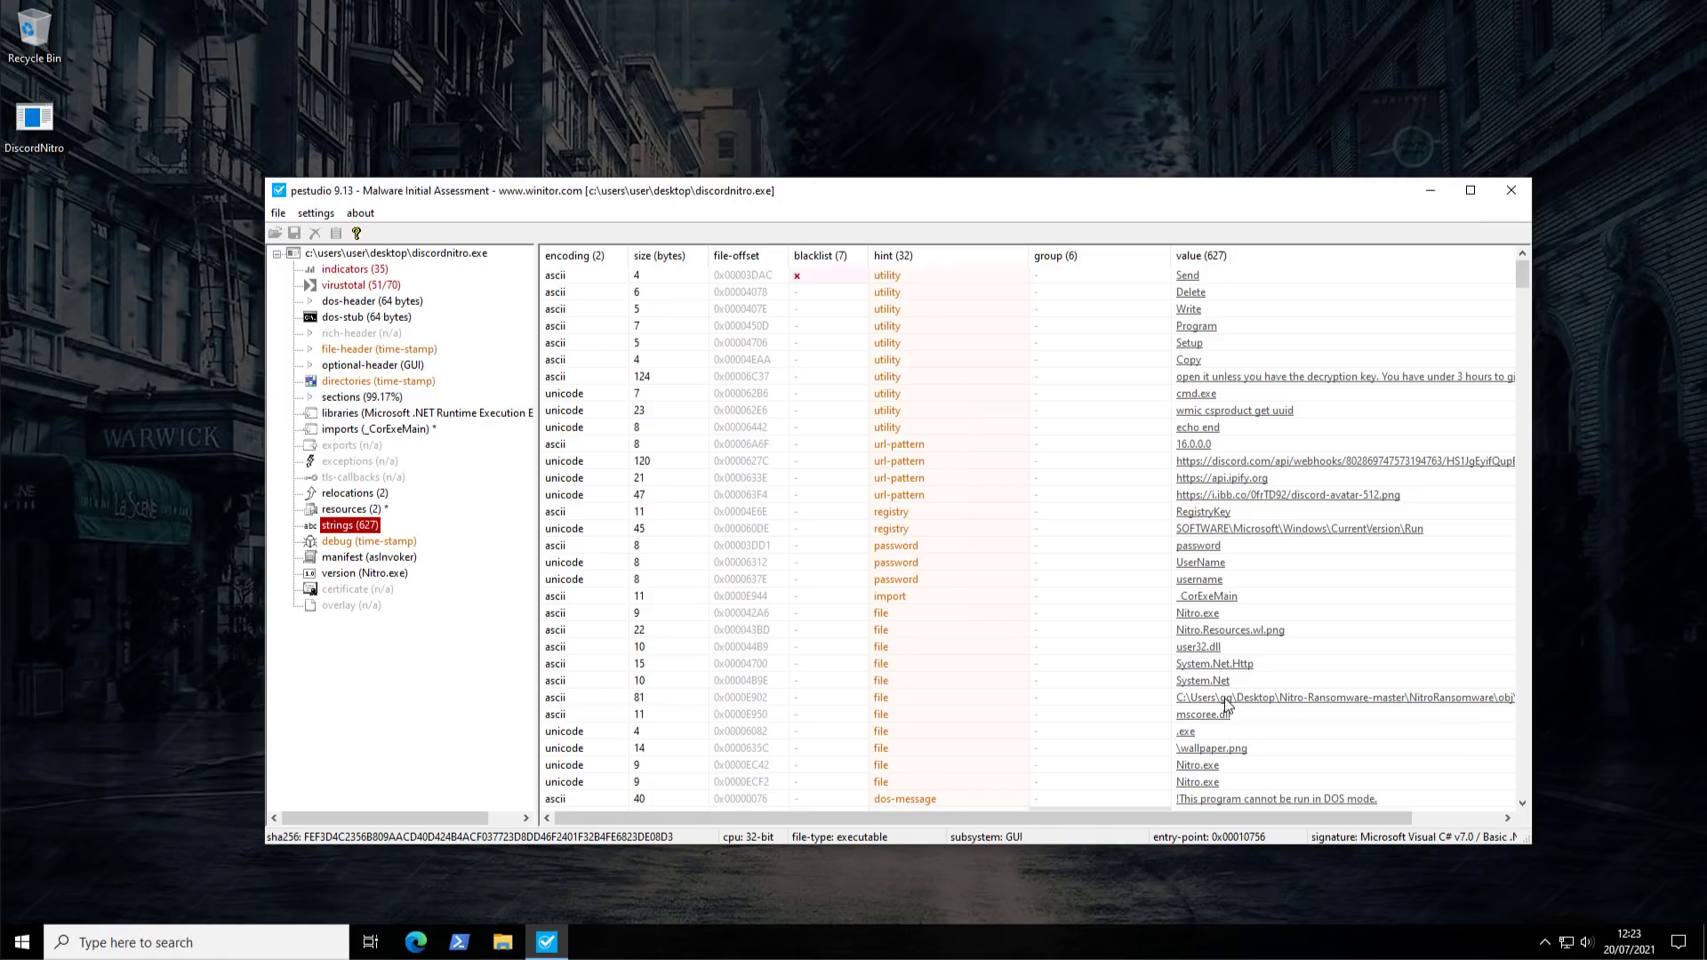
click(357, 284)
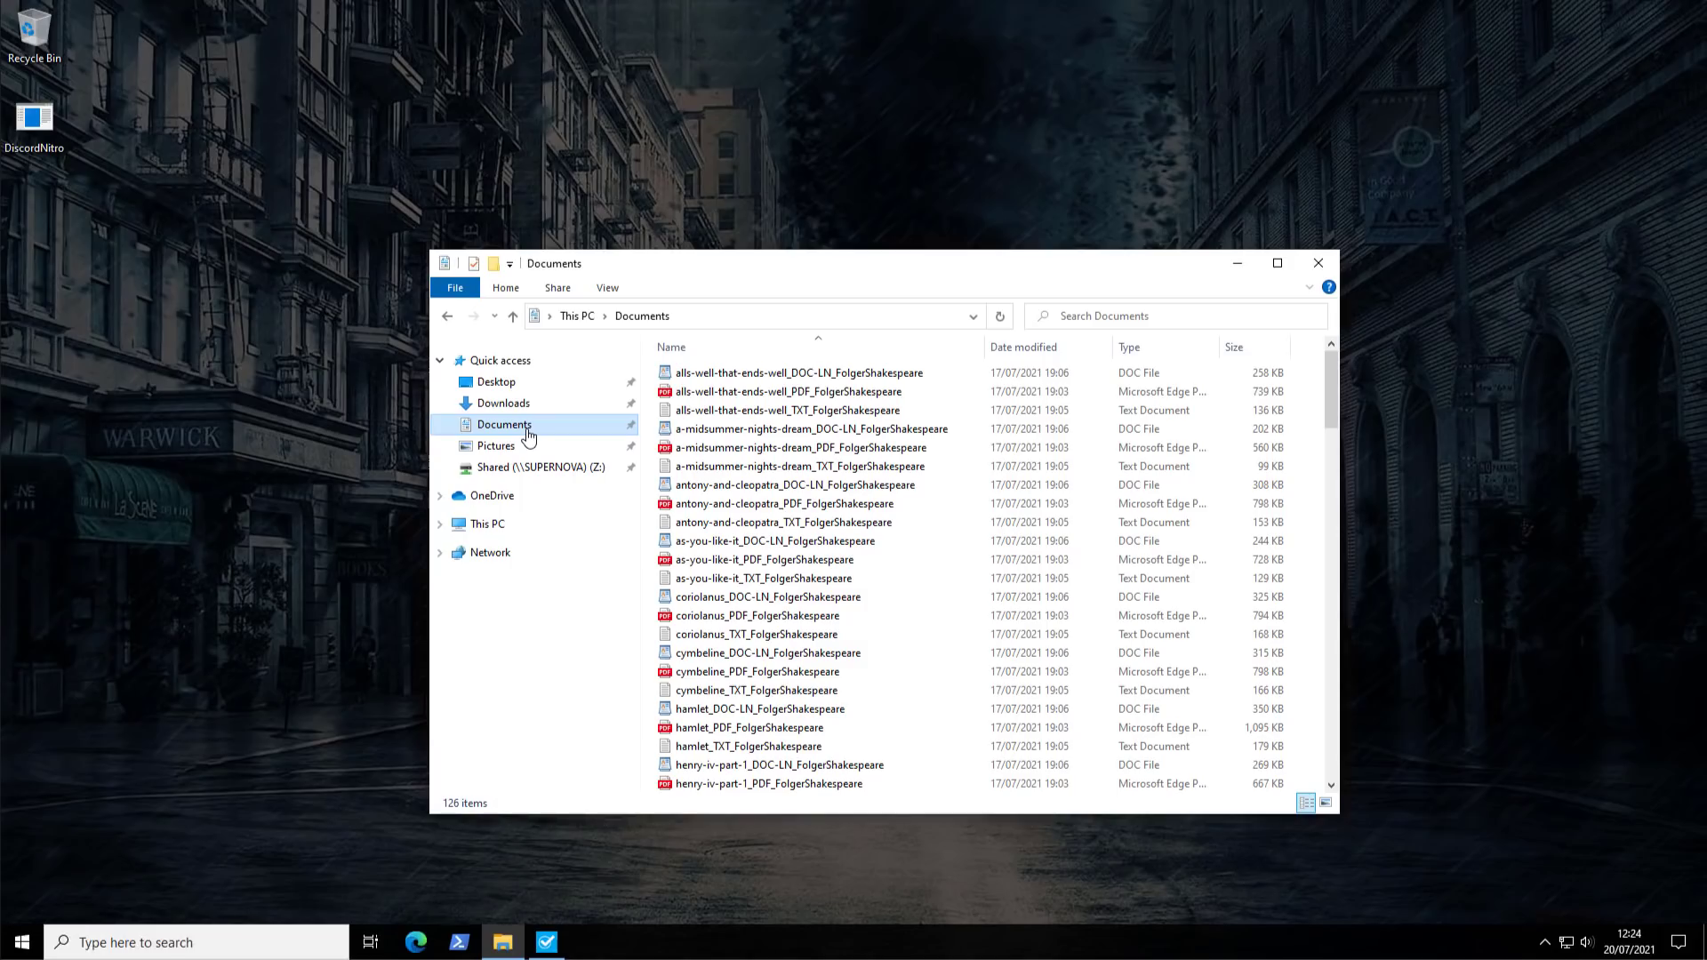
mouse_move(56, 146)
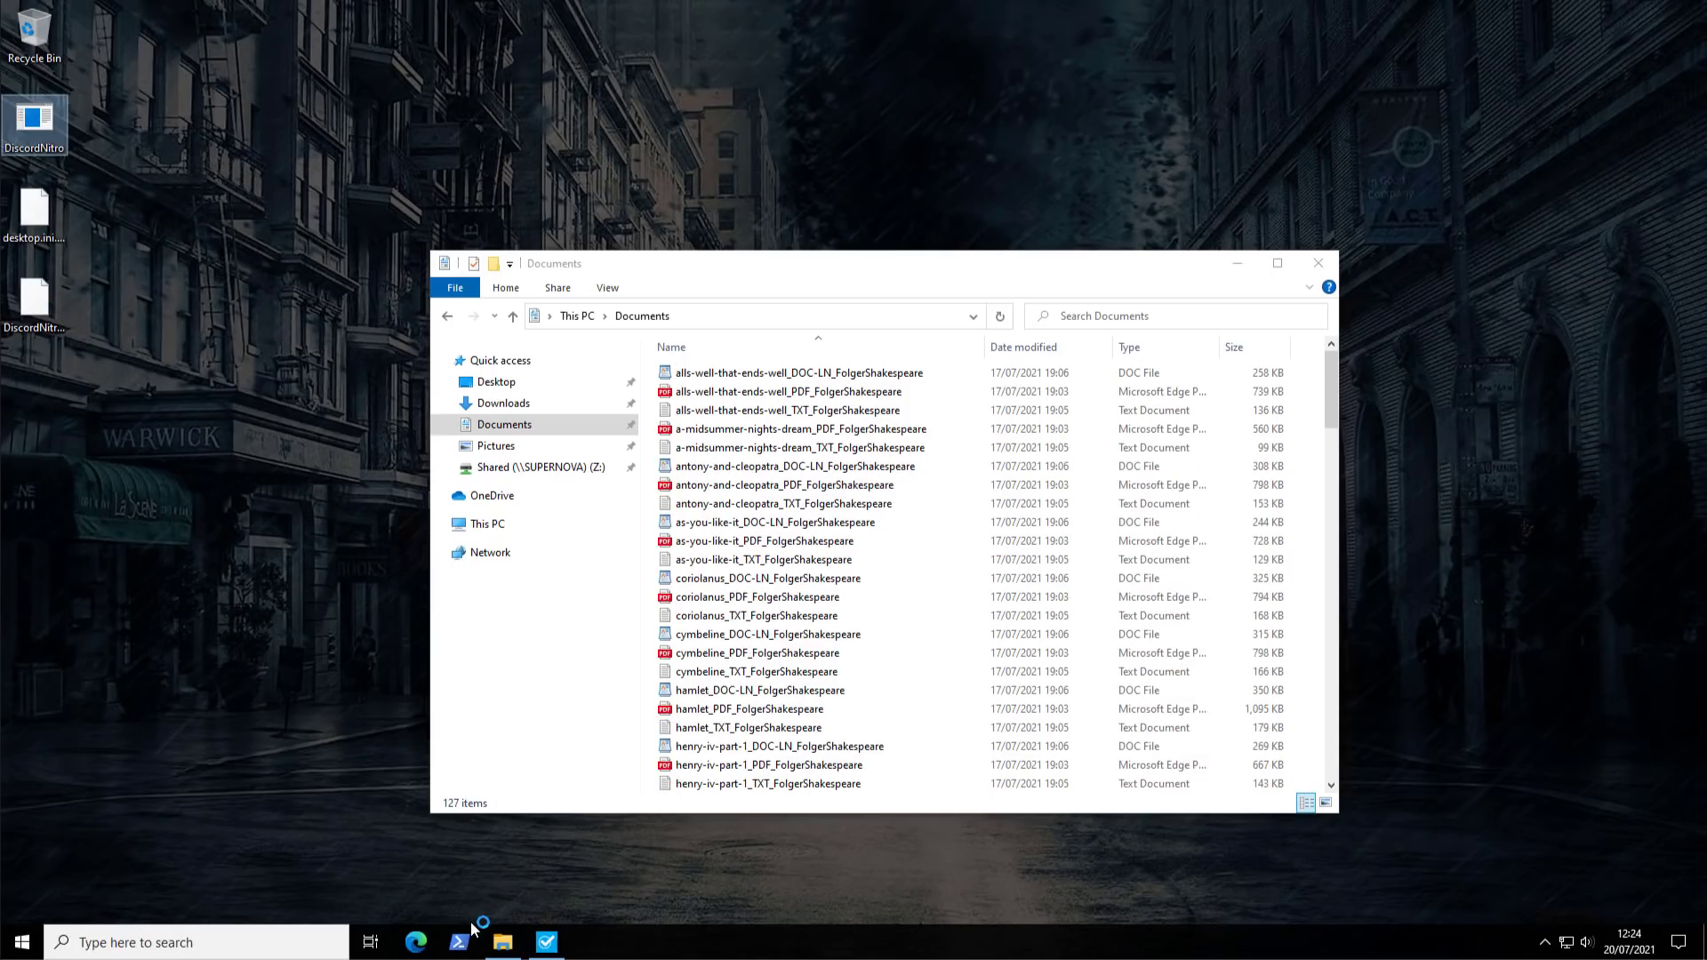
scroll(down, 3)
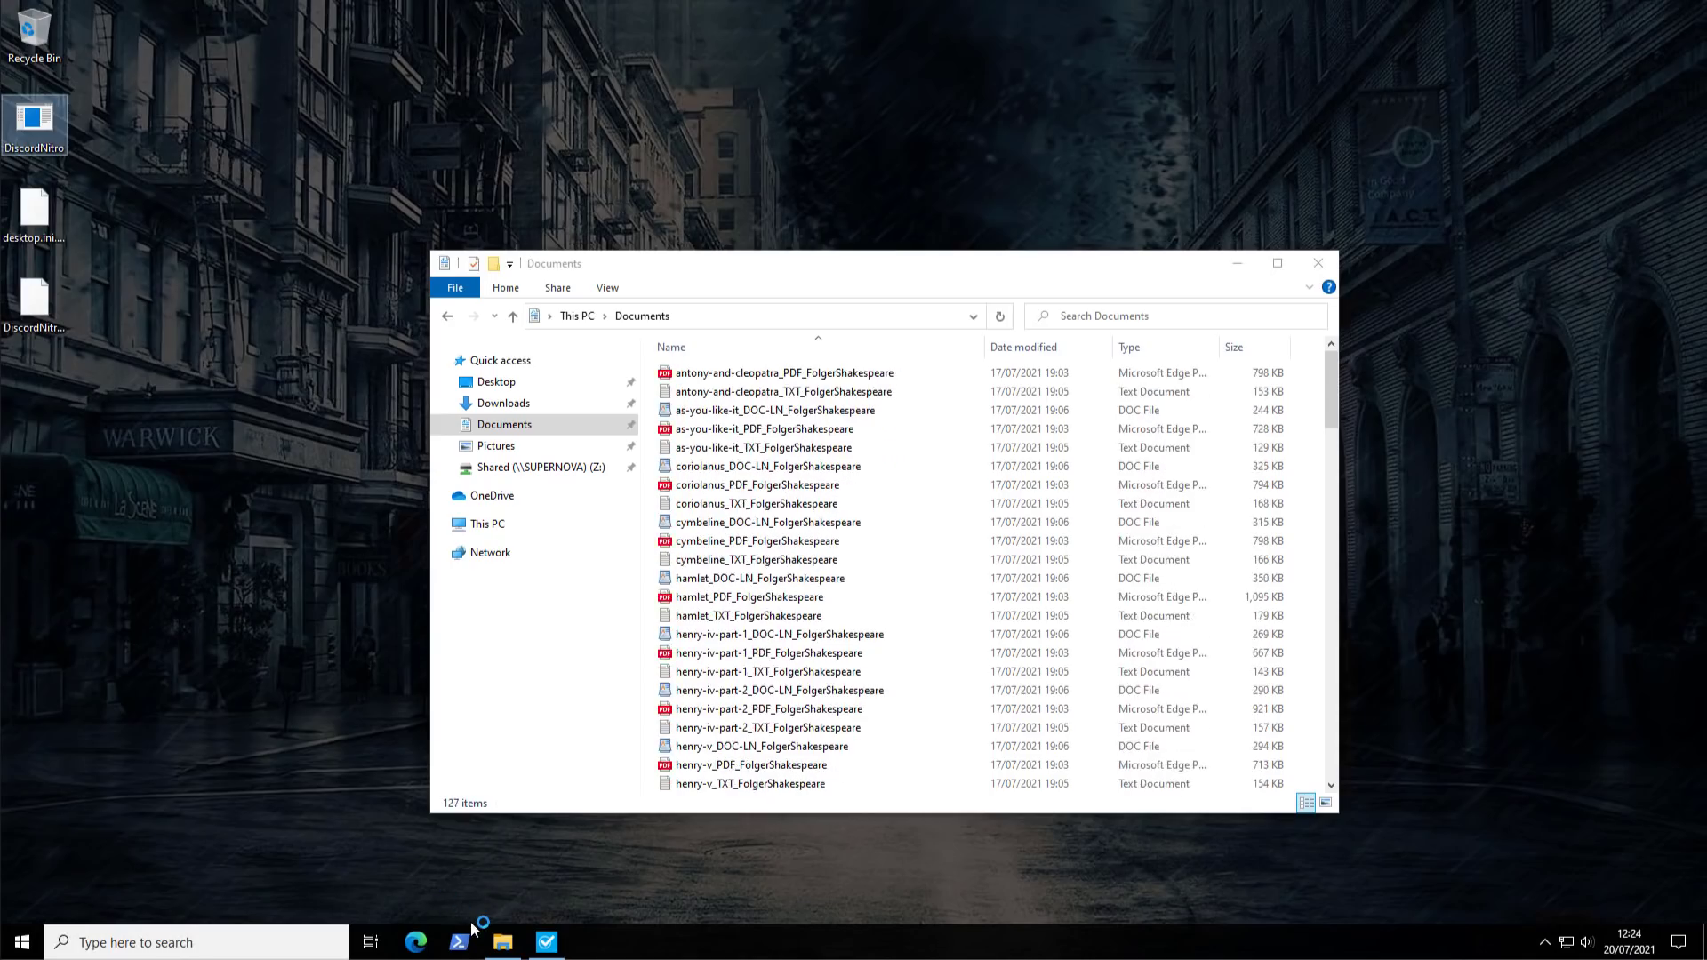
scroll(down, 3)
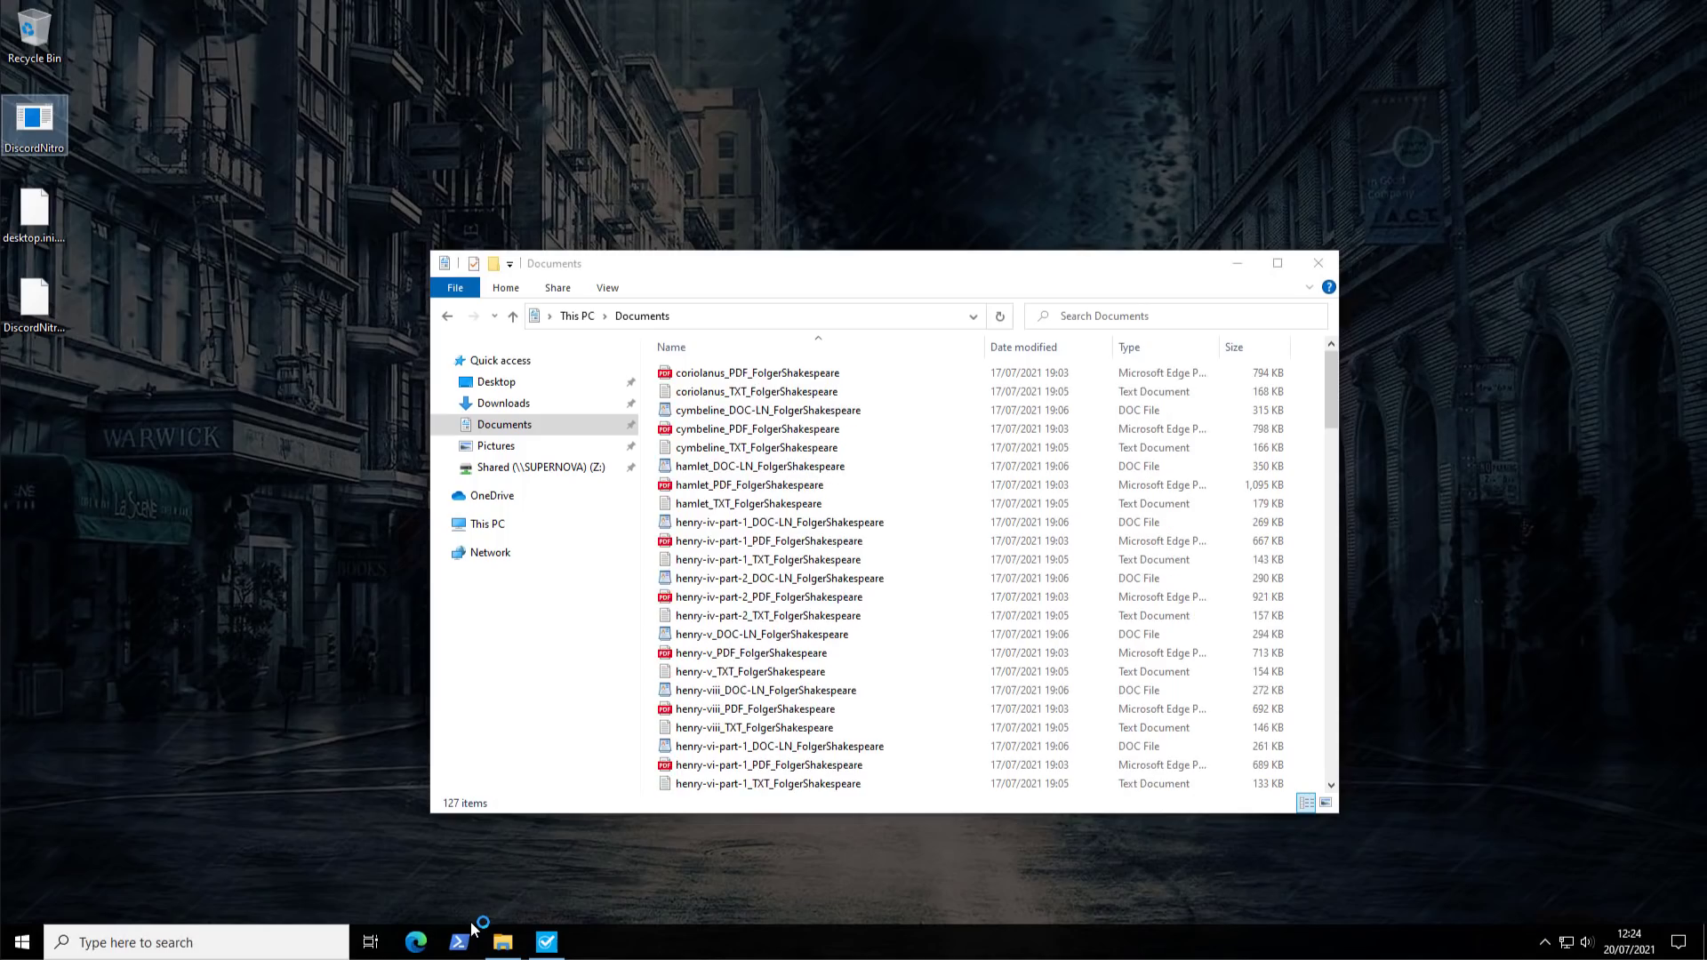
scroll(down, 3)
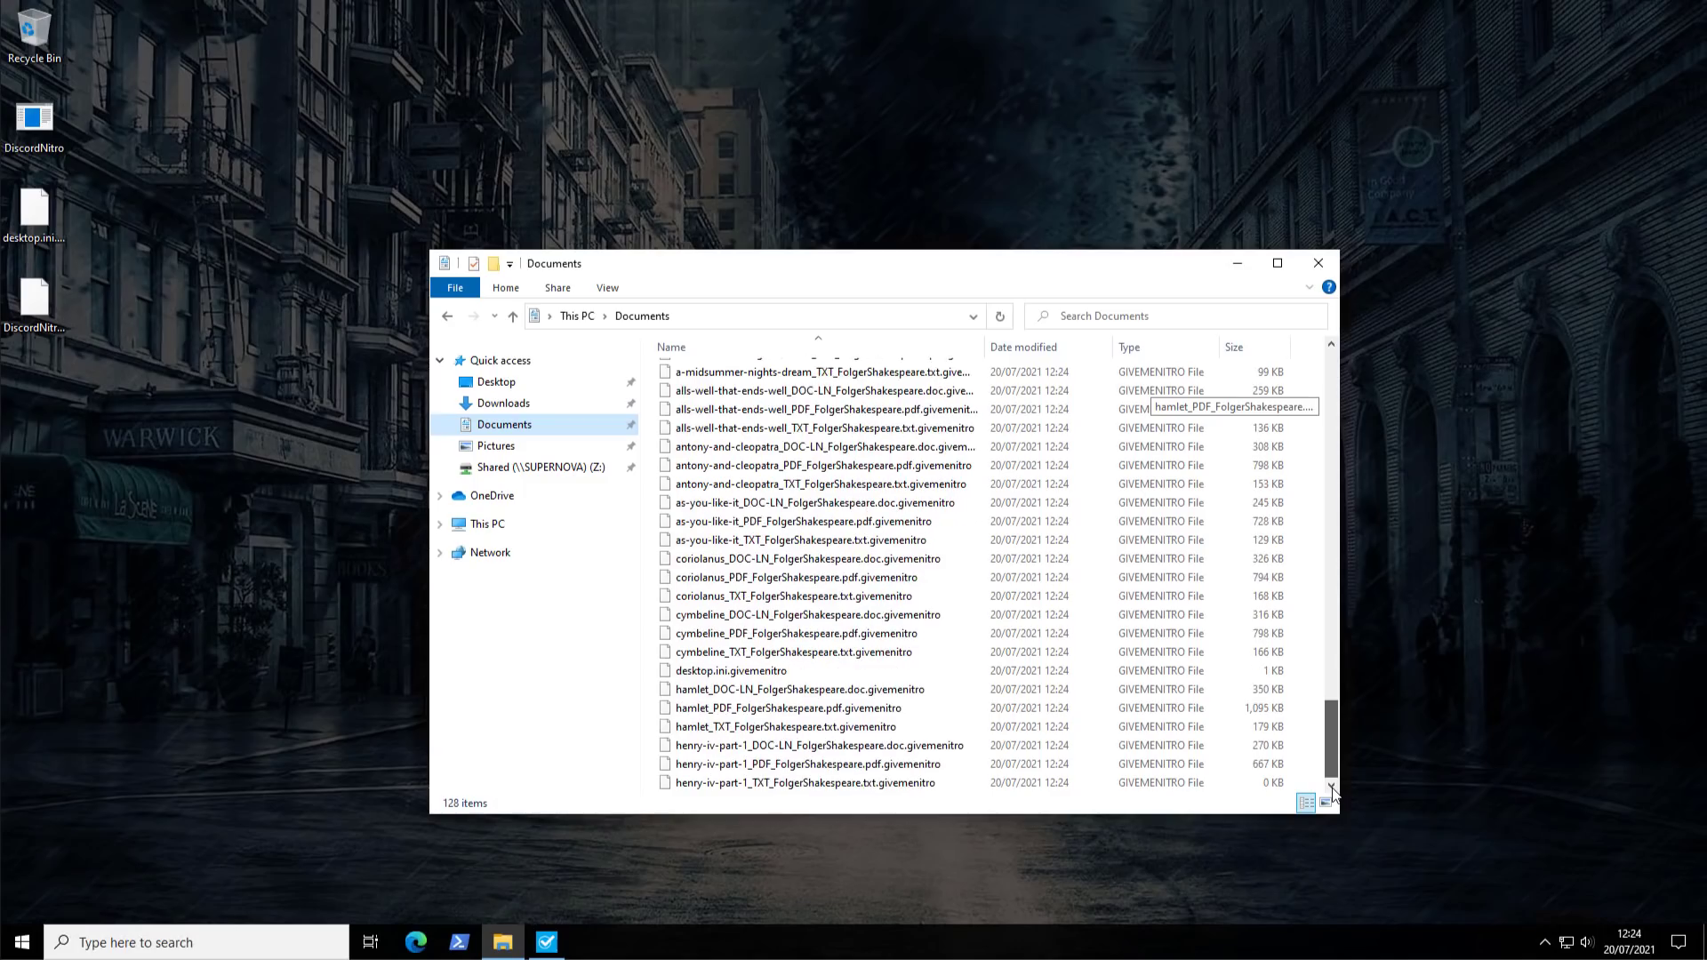
scroll(down, 3)
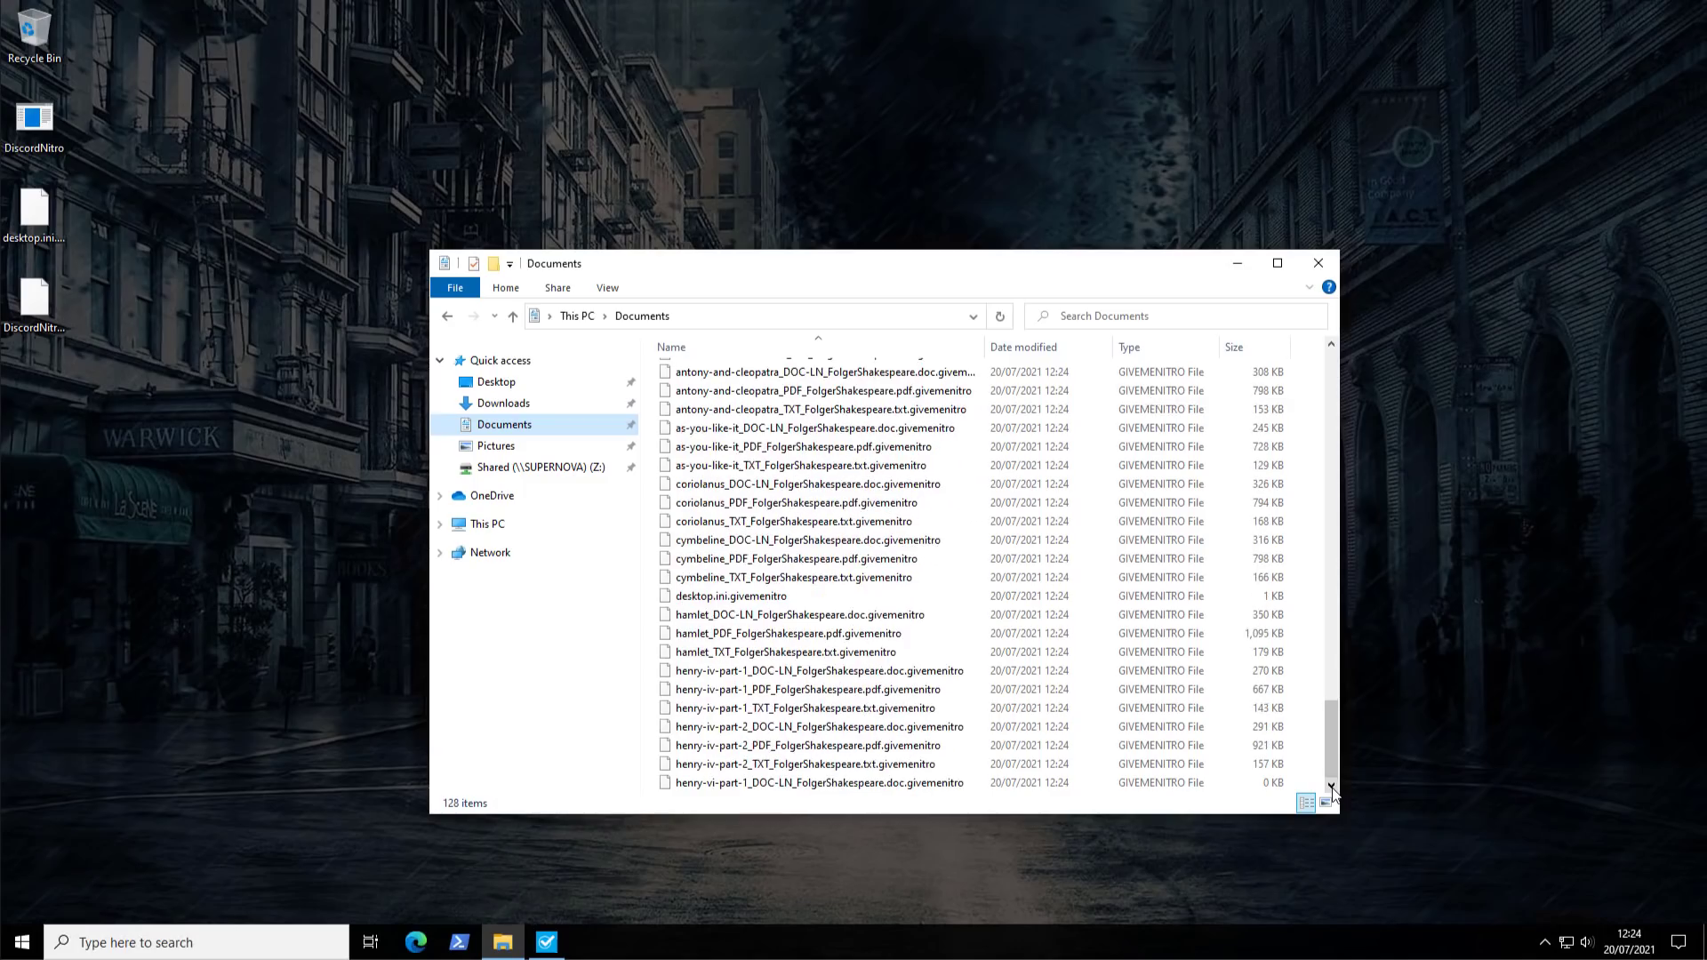
scroll(down, 3)
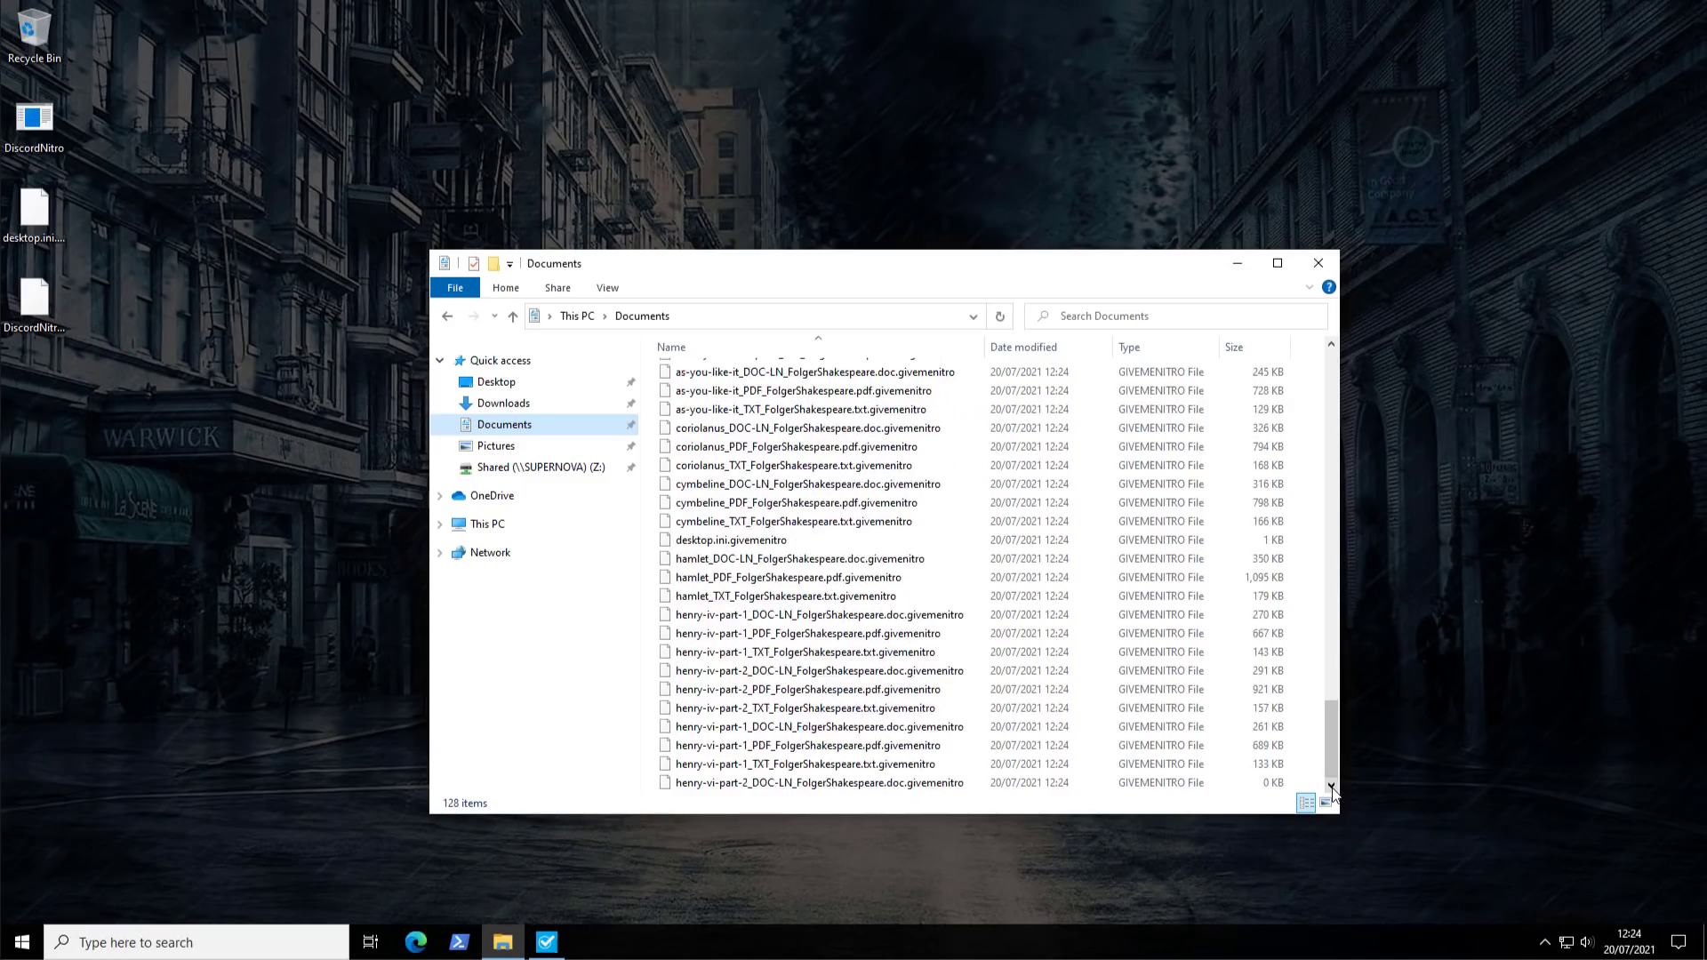
scroll(down, 3)
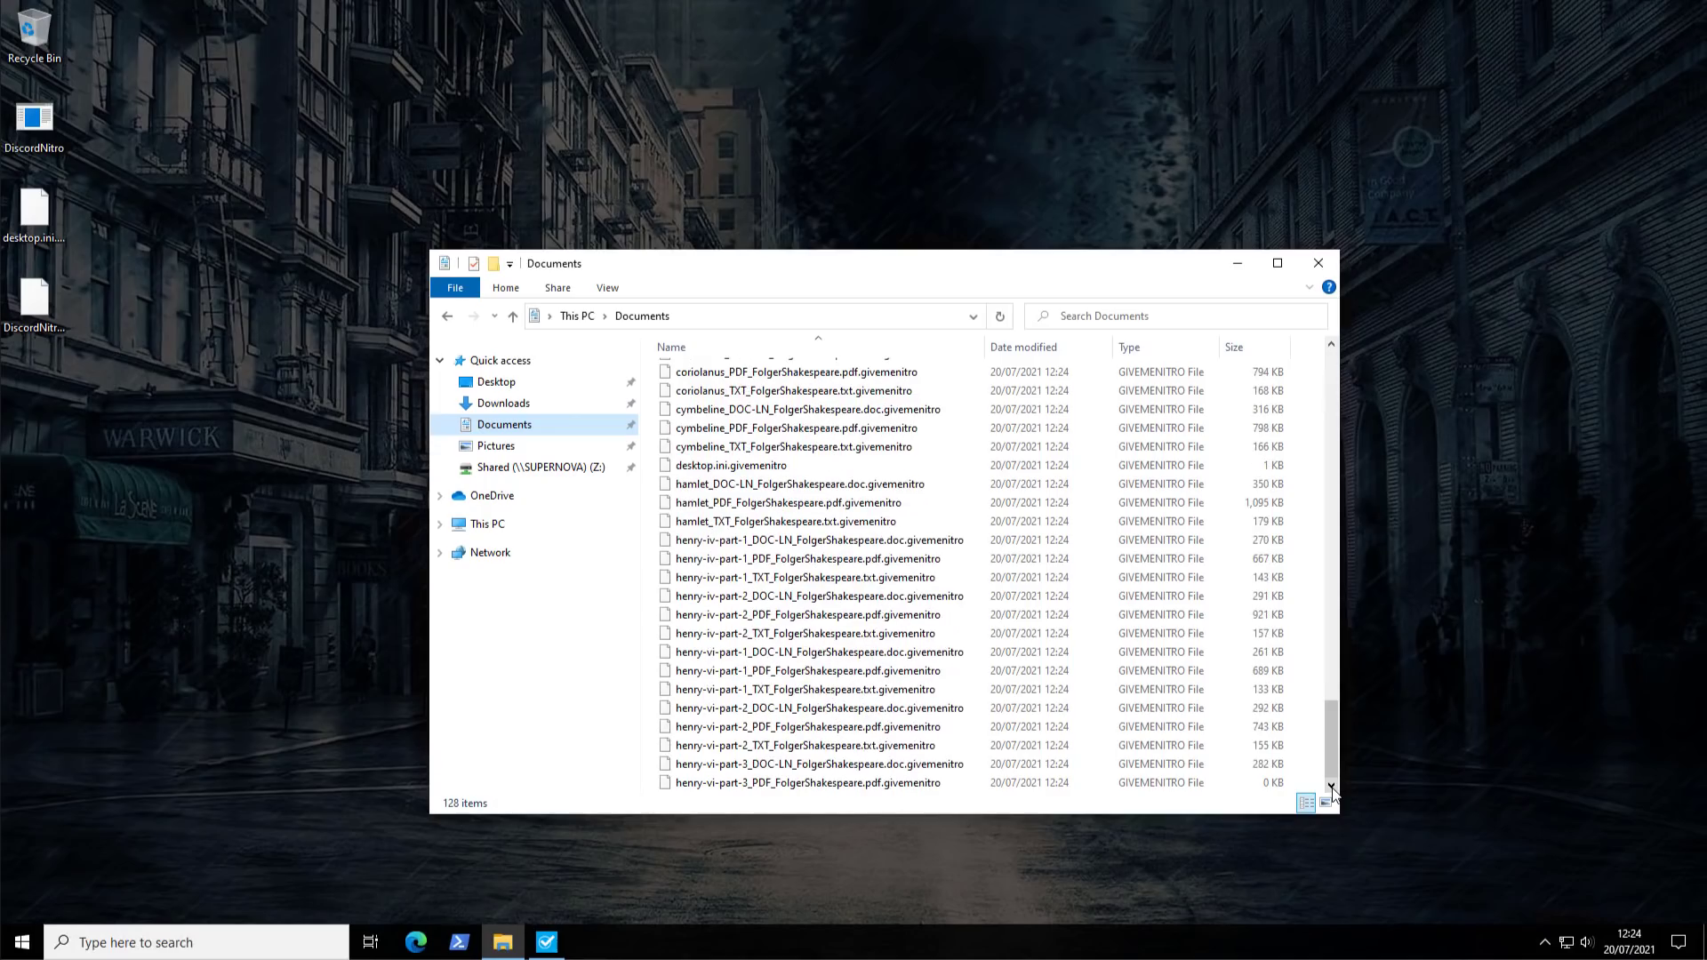
scroll(down, 3)
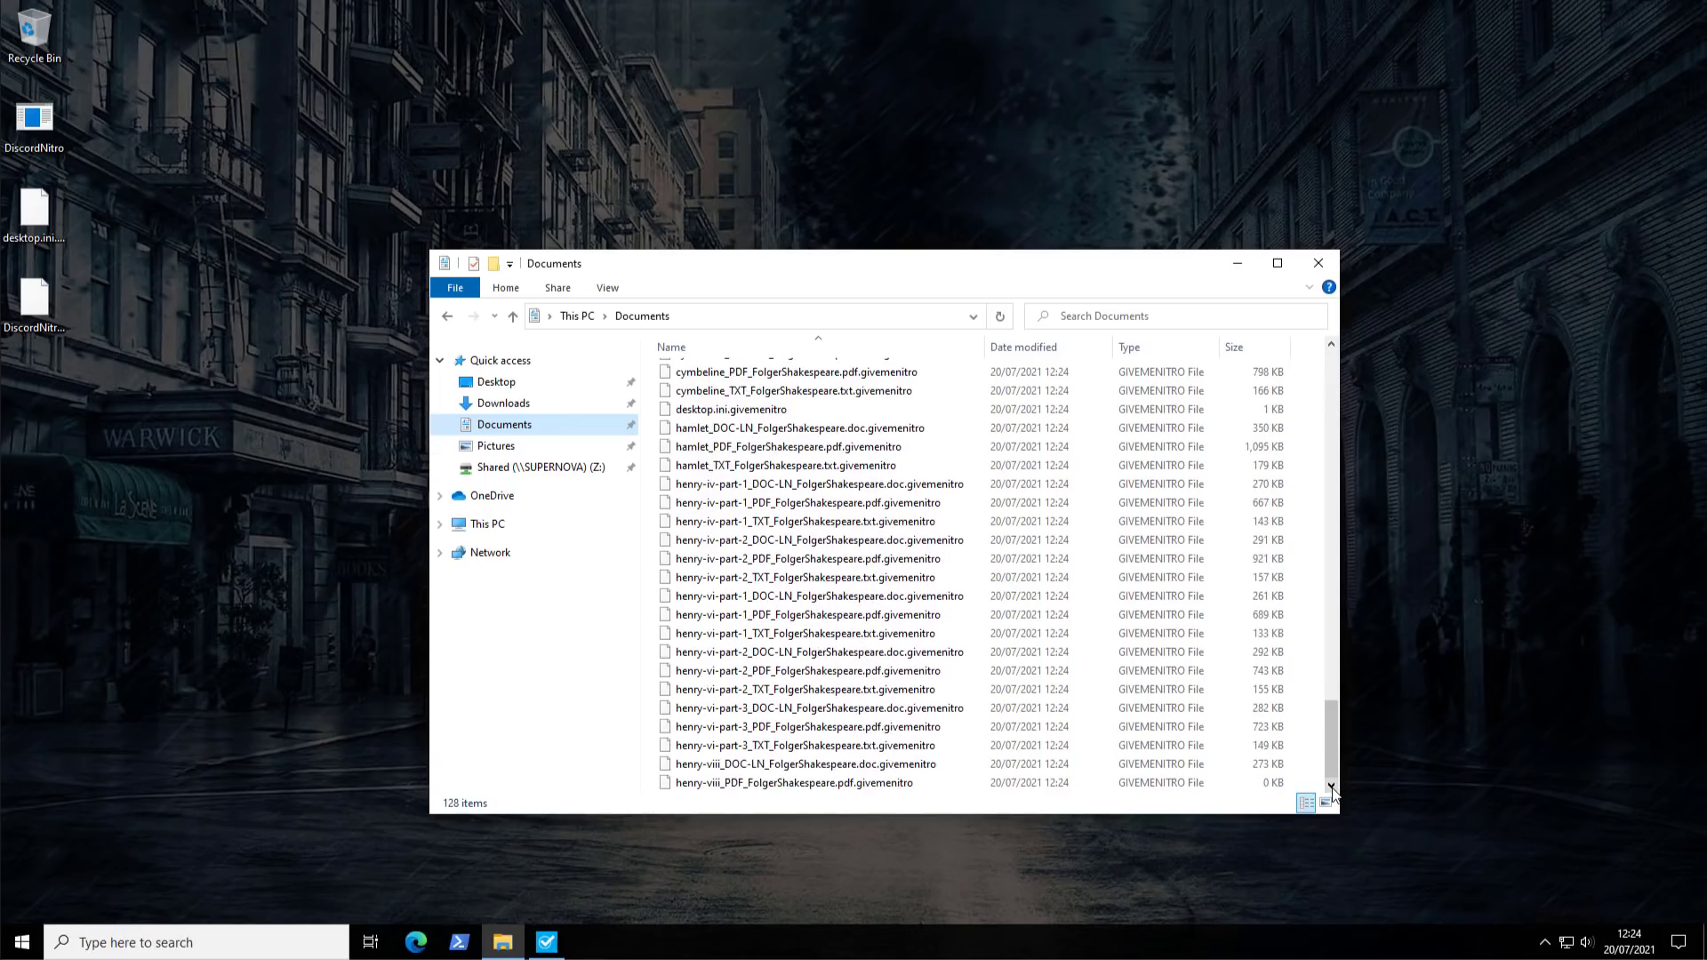
scroll(down, 3)
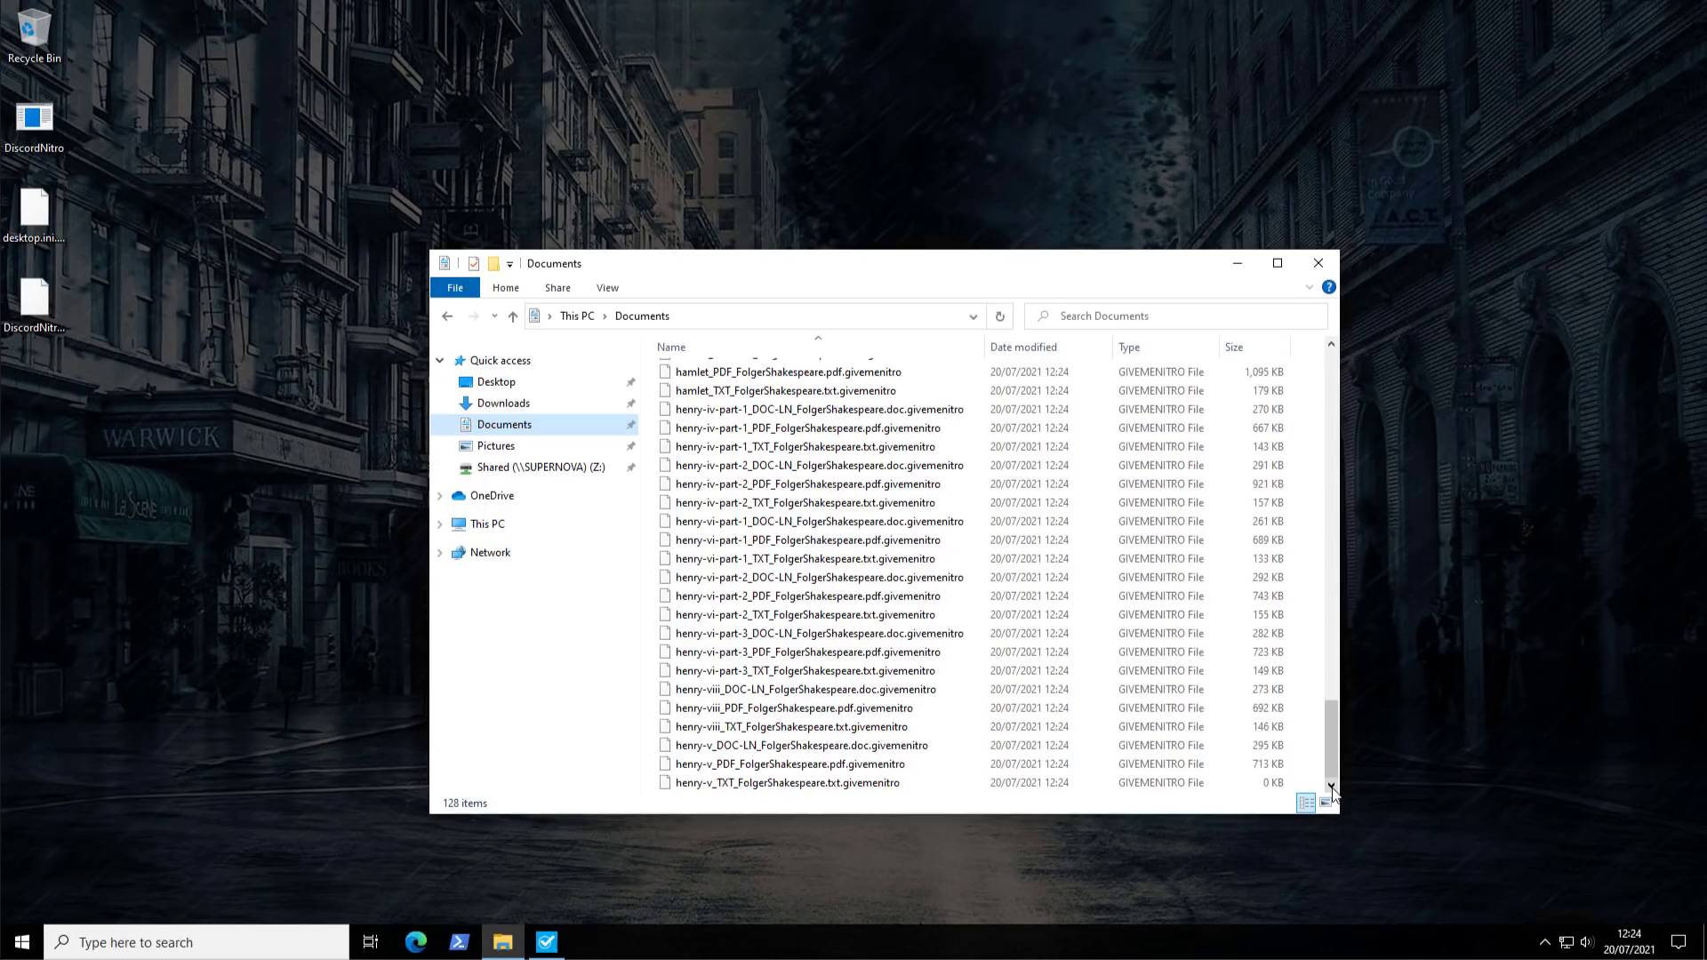
scroll(down, 3)
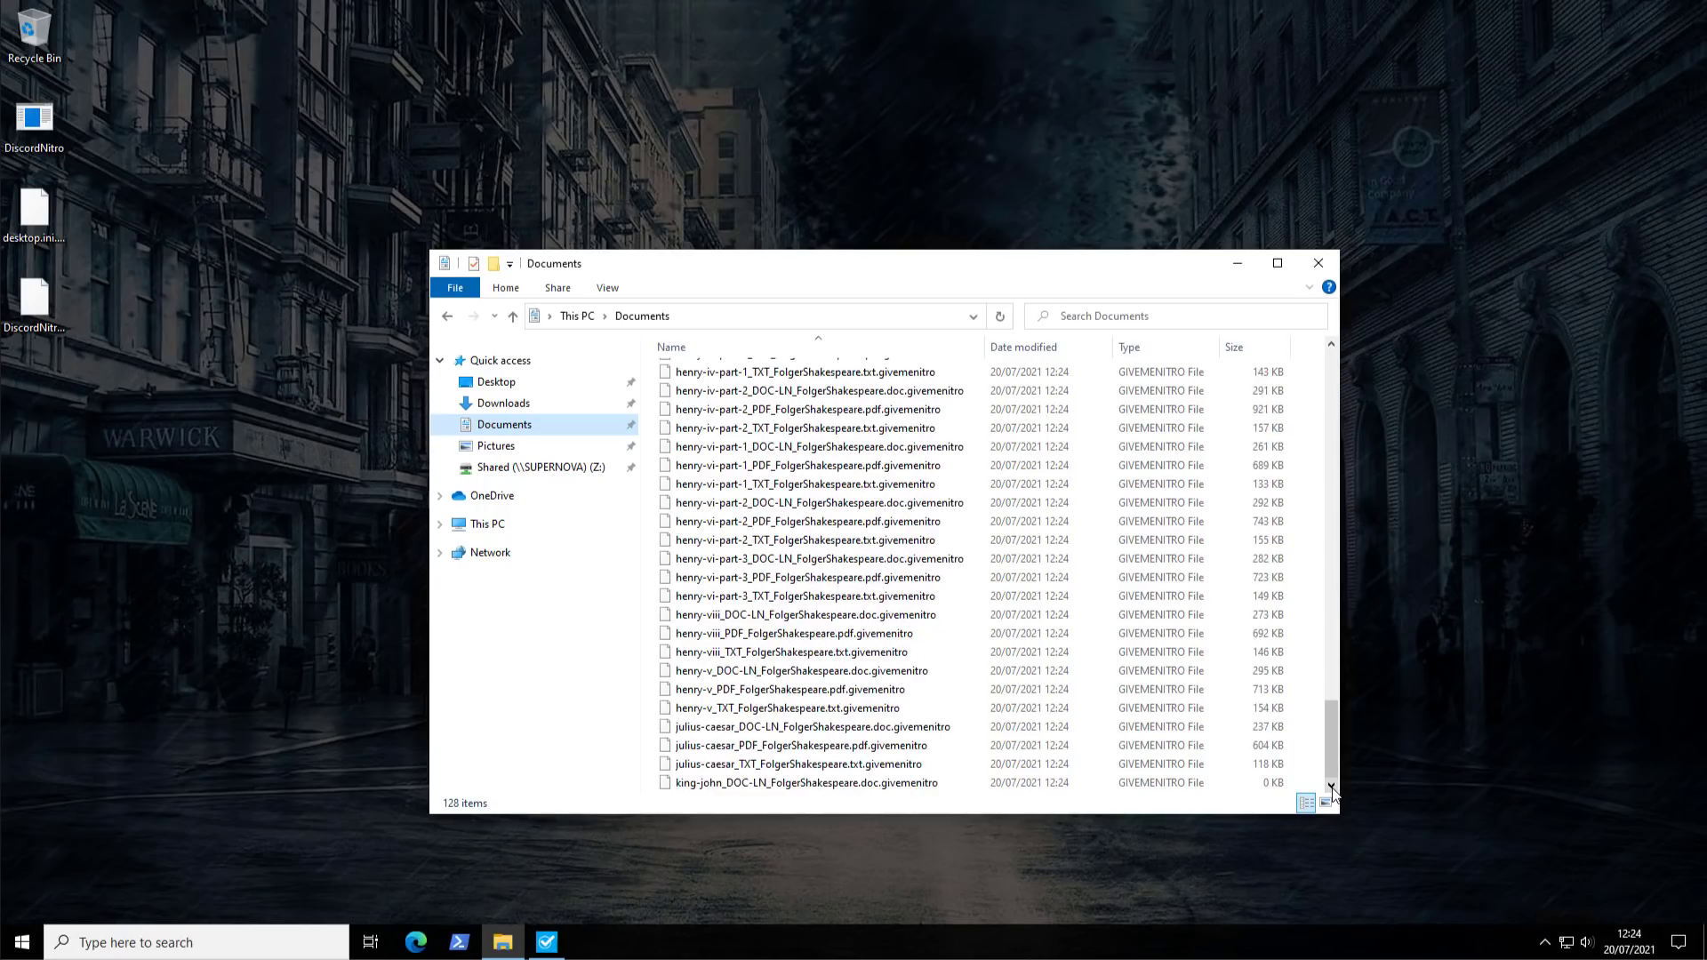
scroll(down, 3)
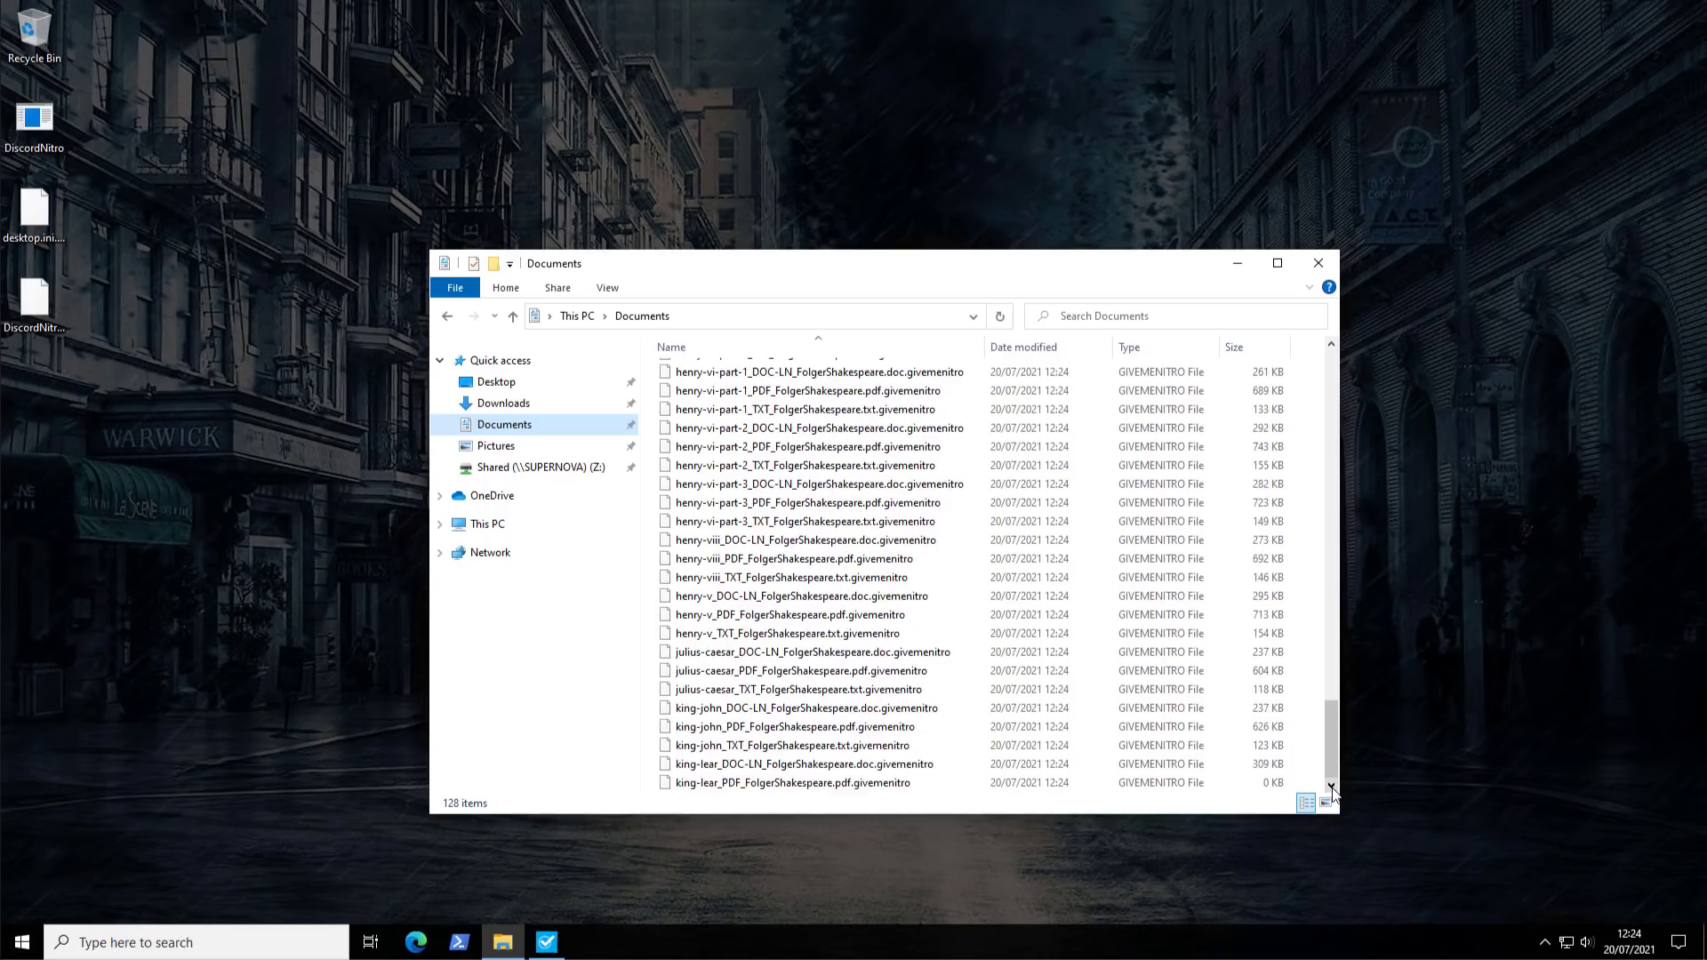
scroll(down, 3)
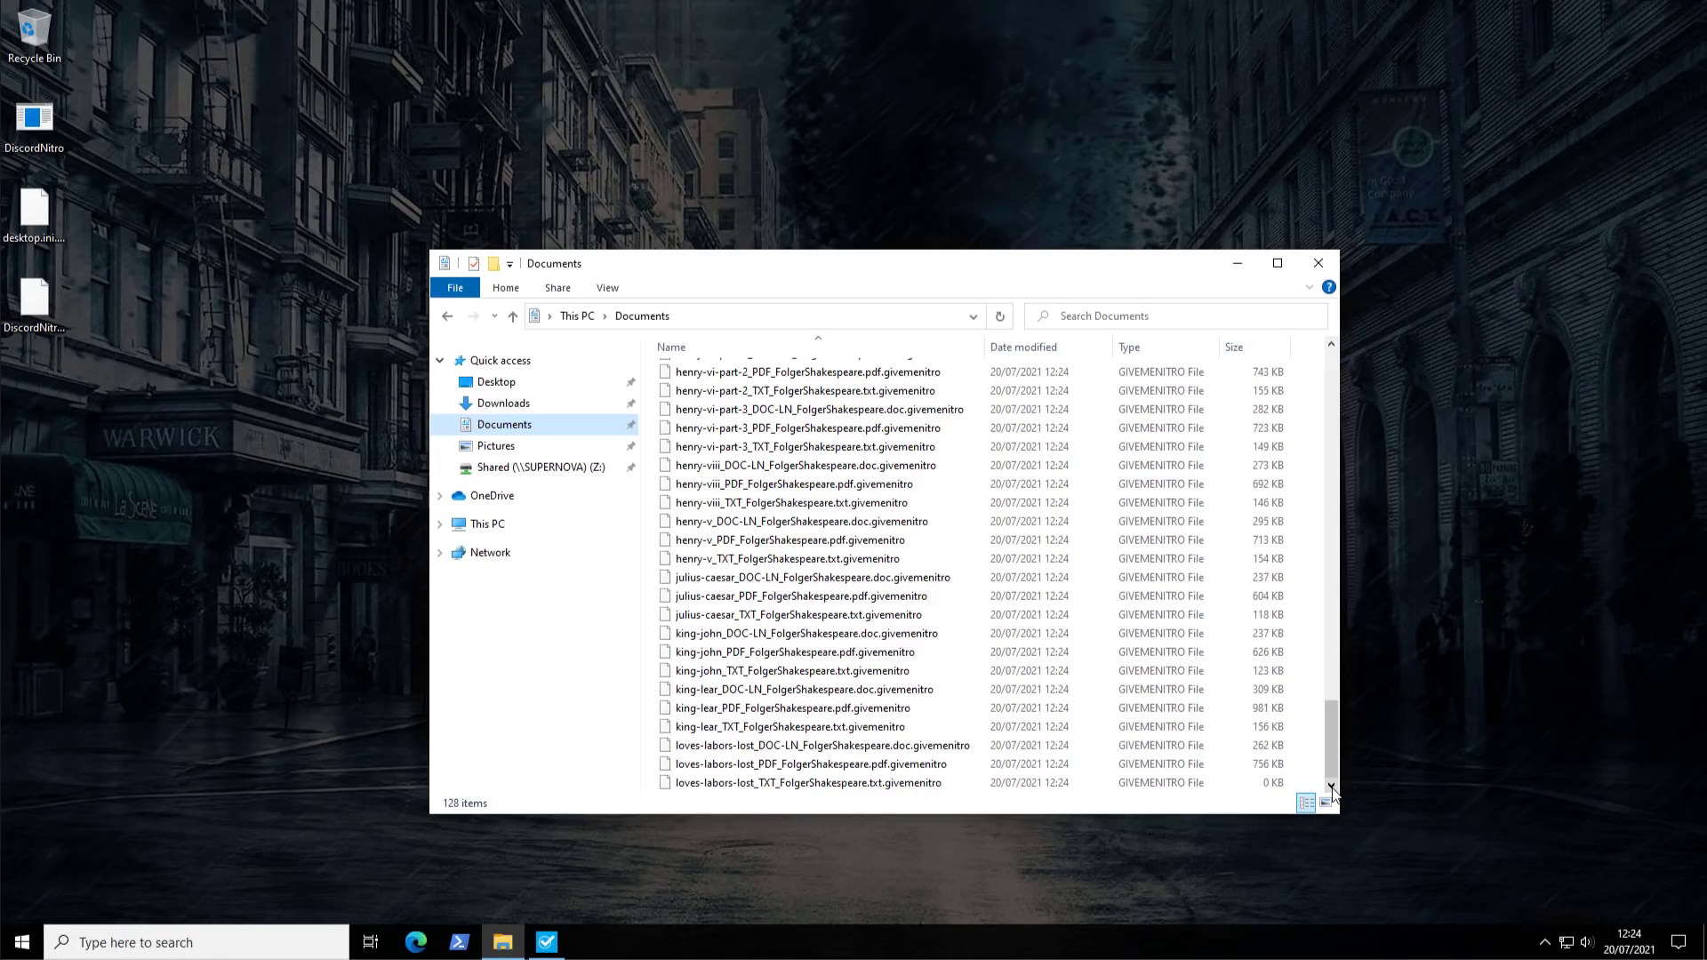
scroll(down, 3)
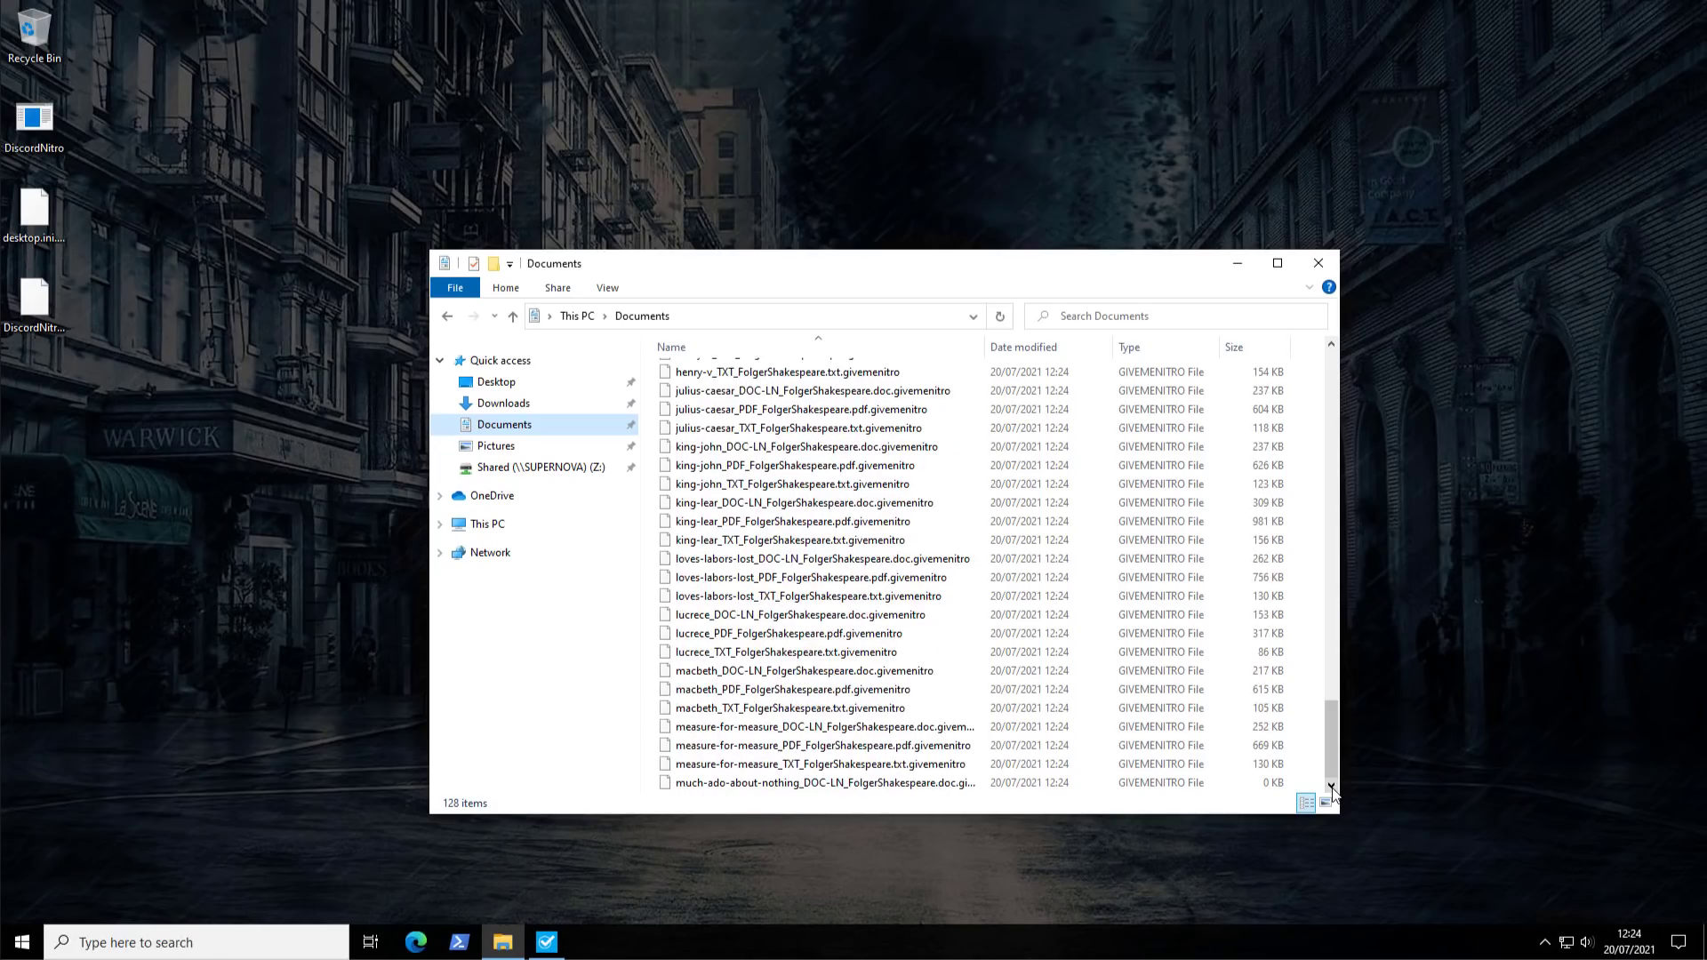
scroll(down, 3)
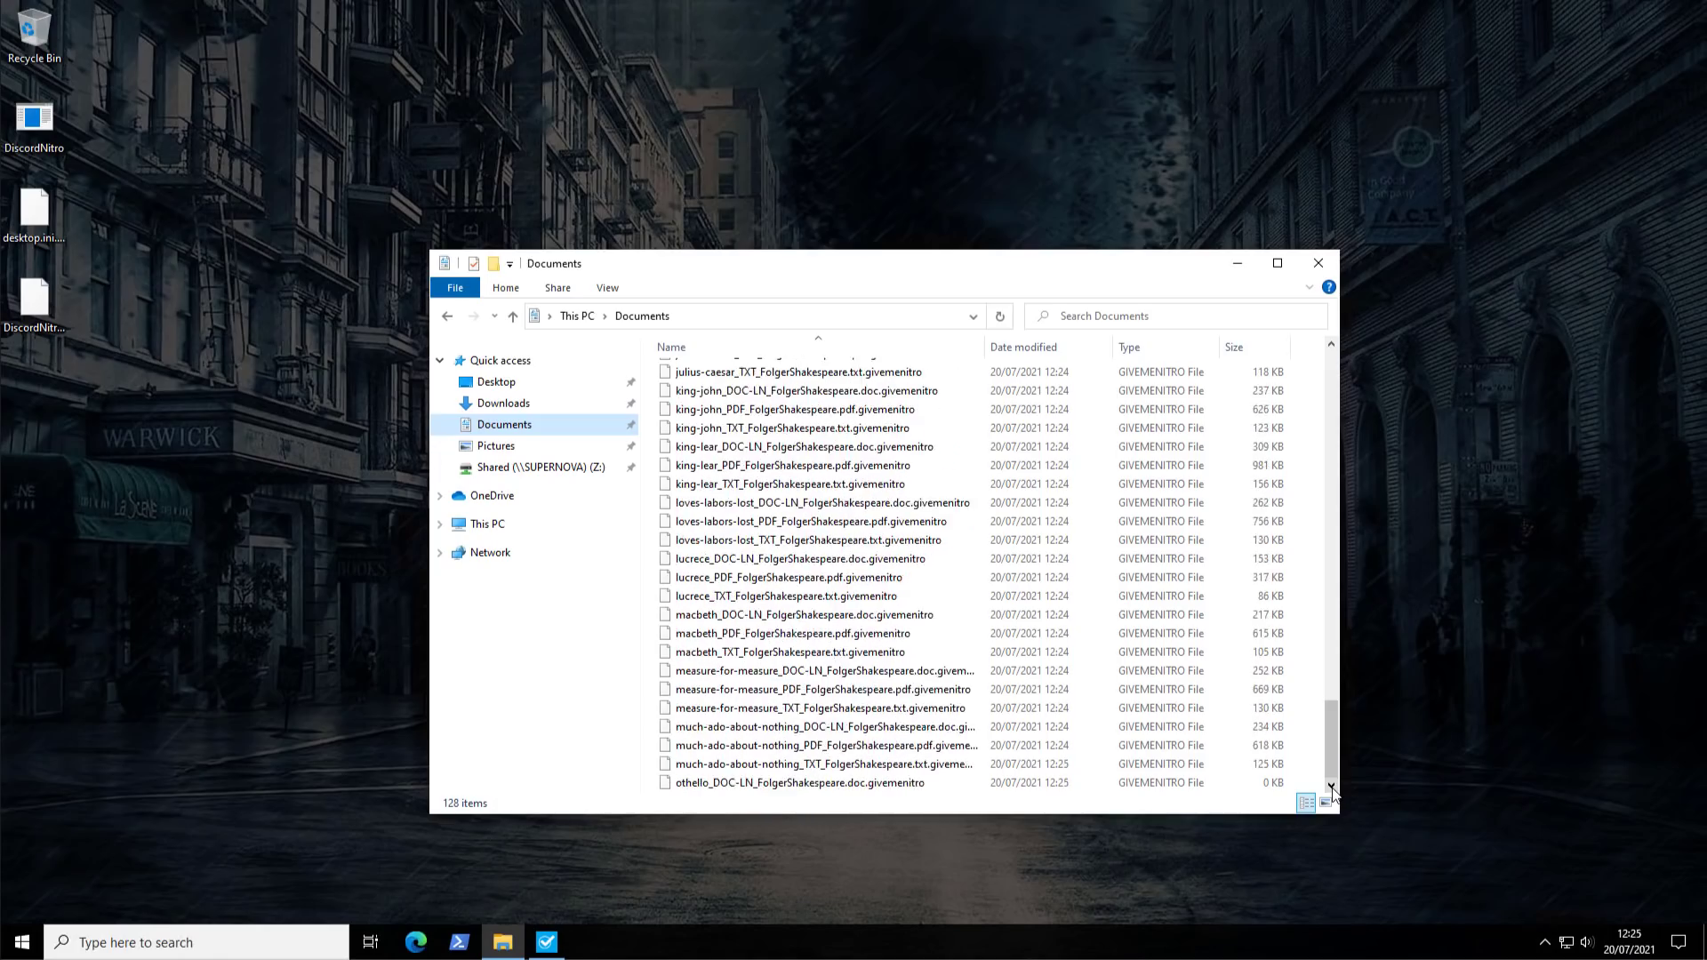
scroll(down, 3)
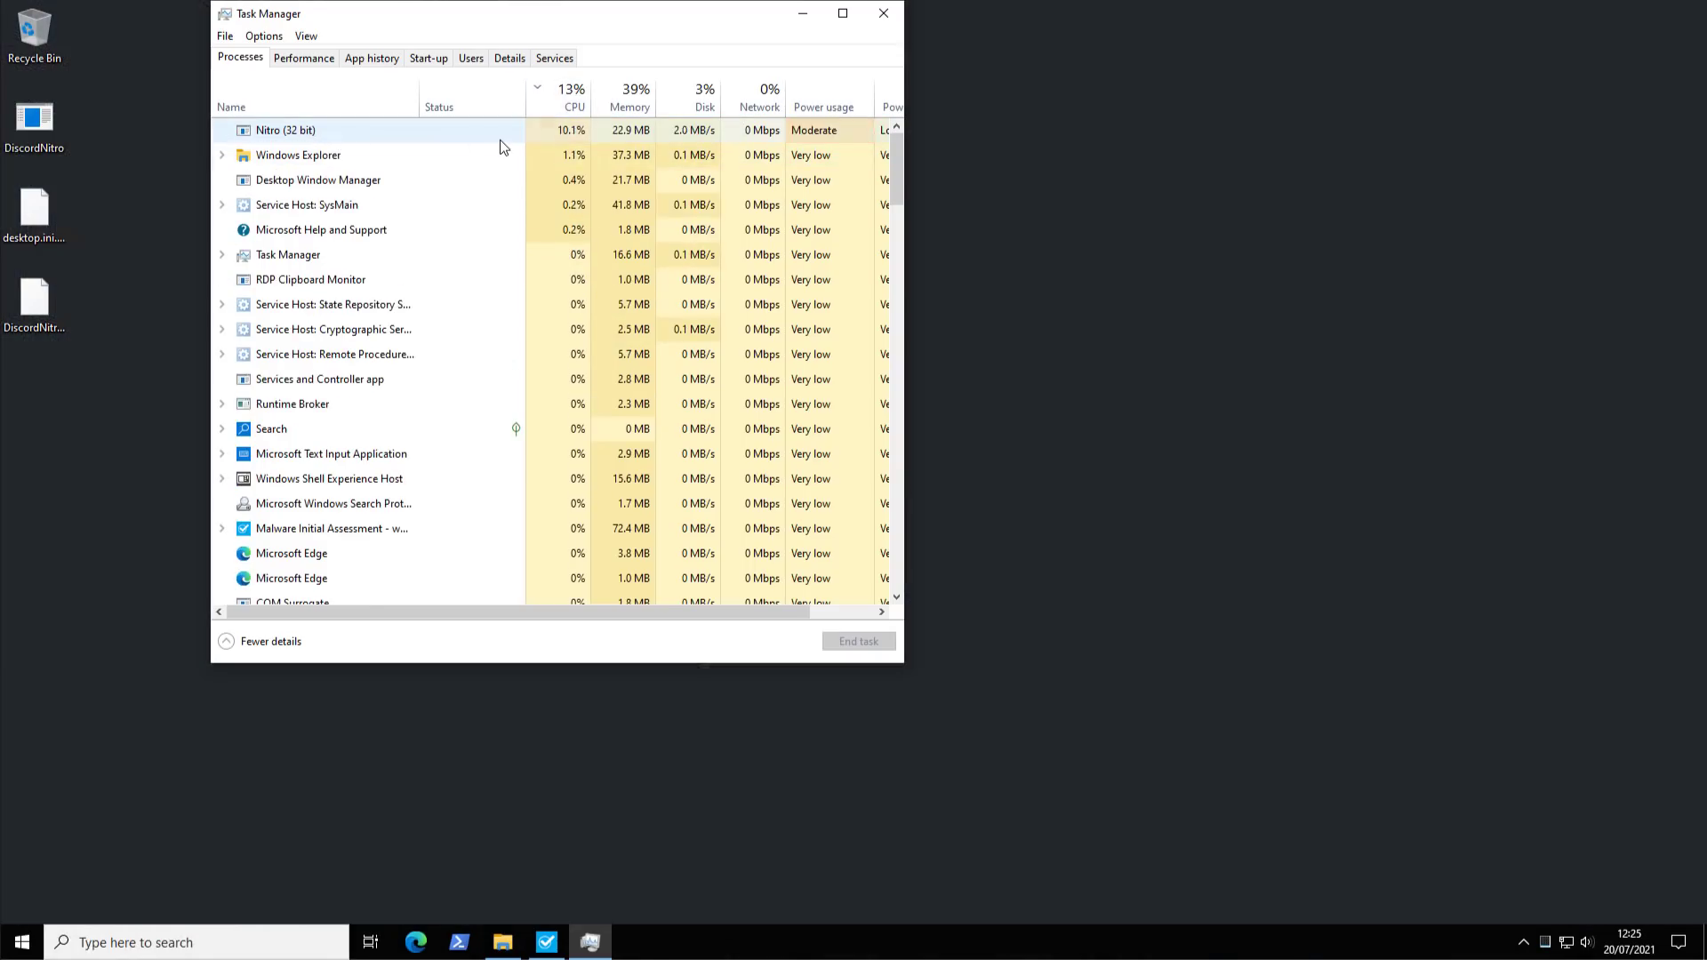
Step: Show Task Manager's process list with Nitro (32 bit) at the top
click(881, 16)
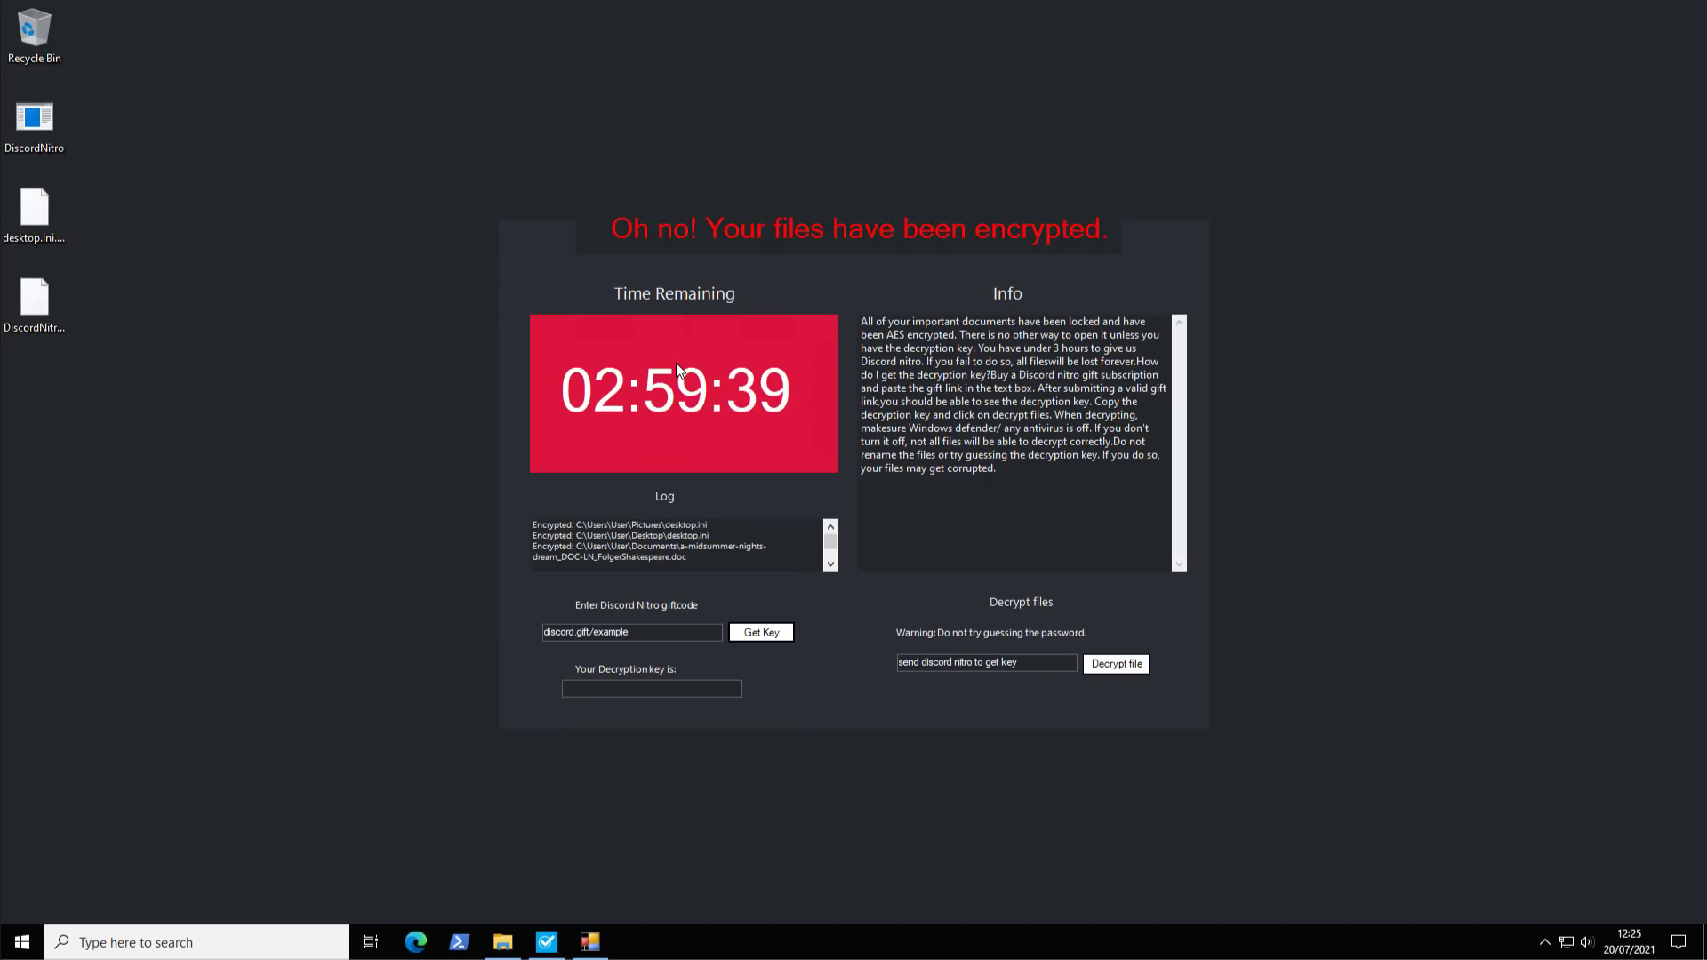
mouse_move(695, 453)
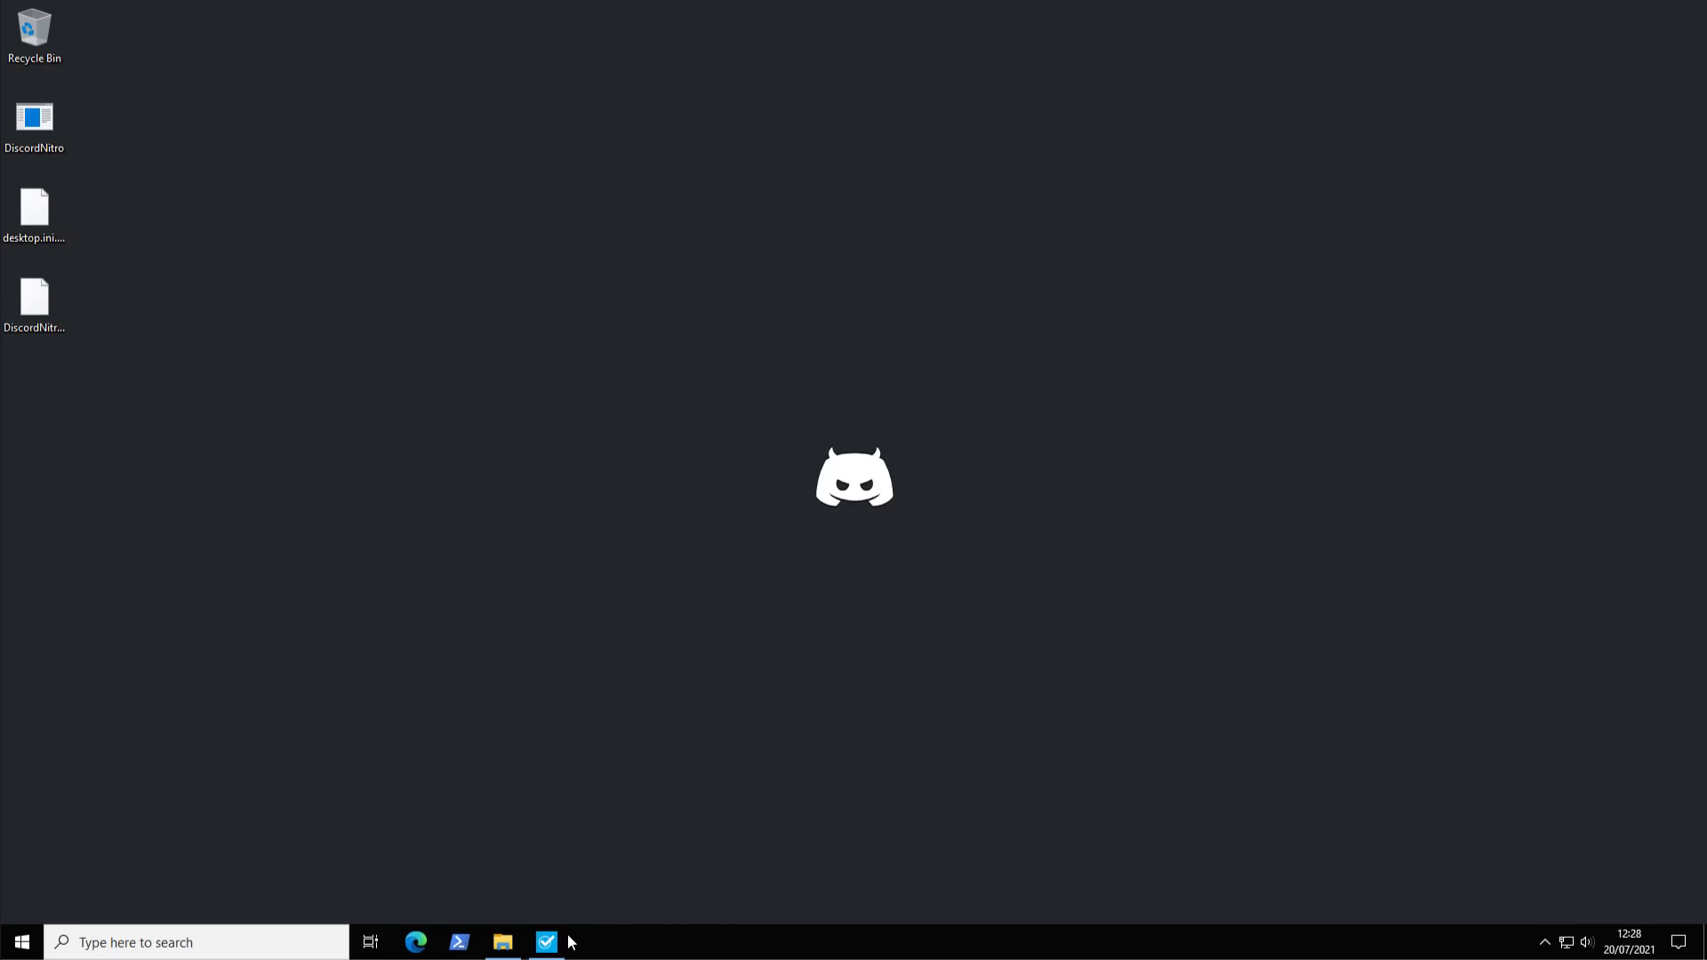
Step: Bring pestudio back up showing discordnitro.exe's VirusTotal 51/70 detections
click(546, 942)
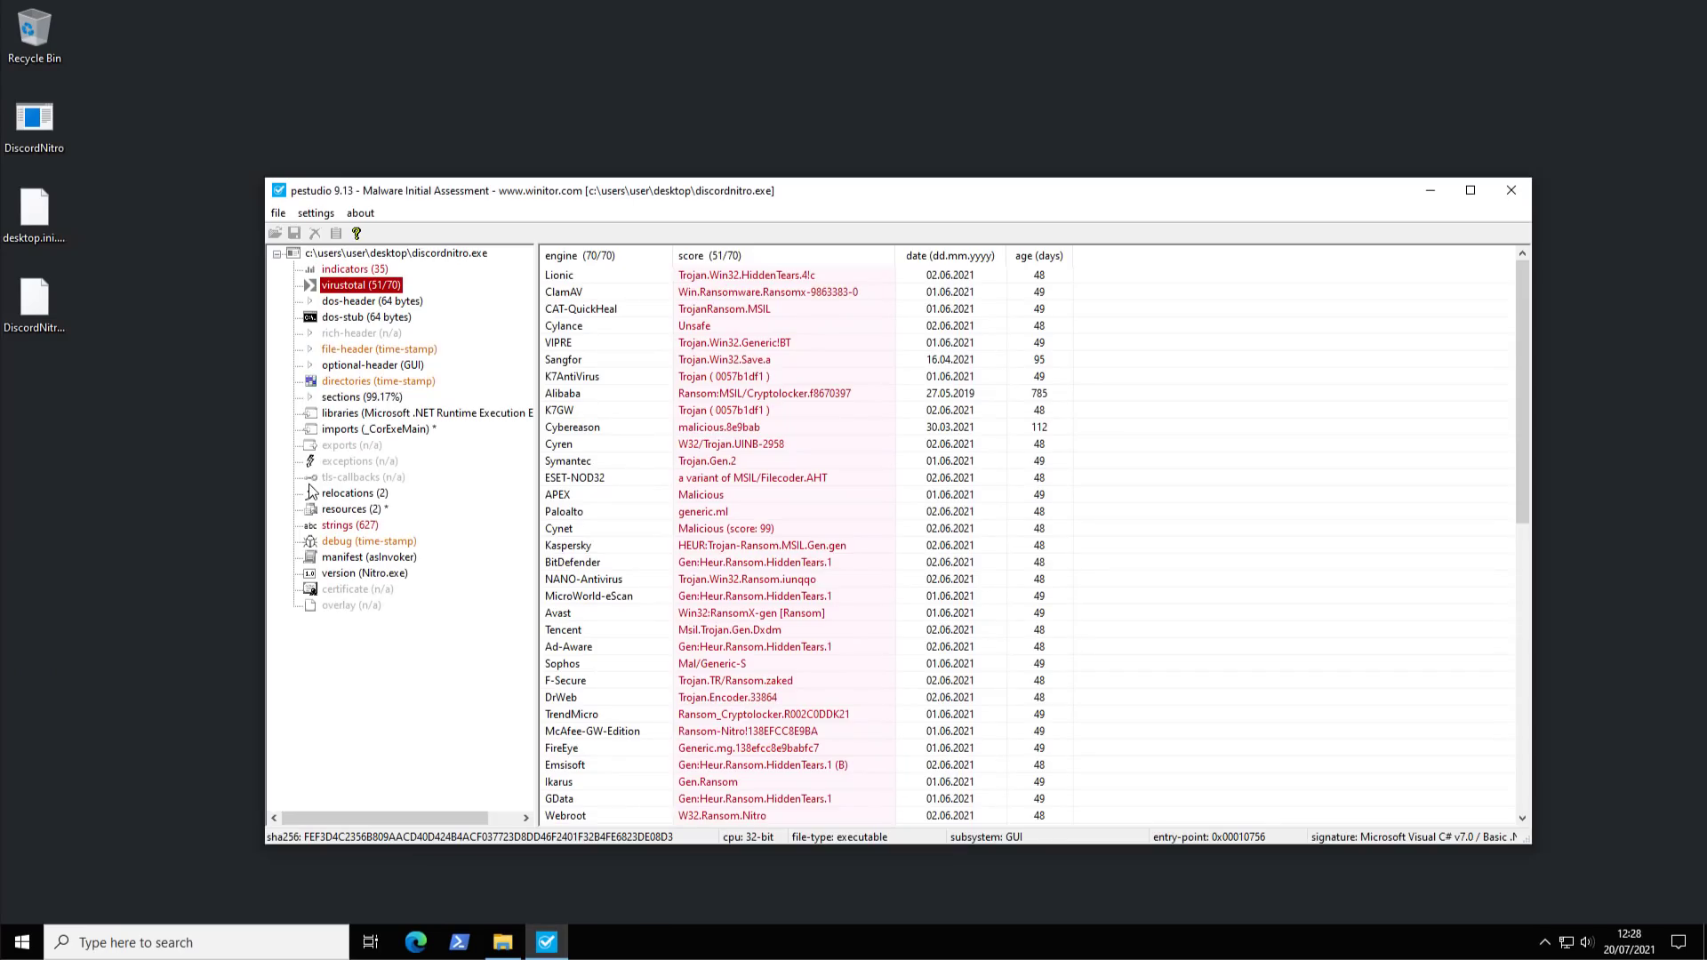
mouse_move(305, 496)
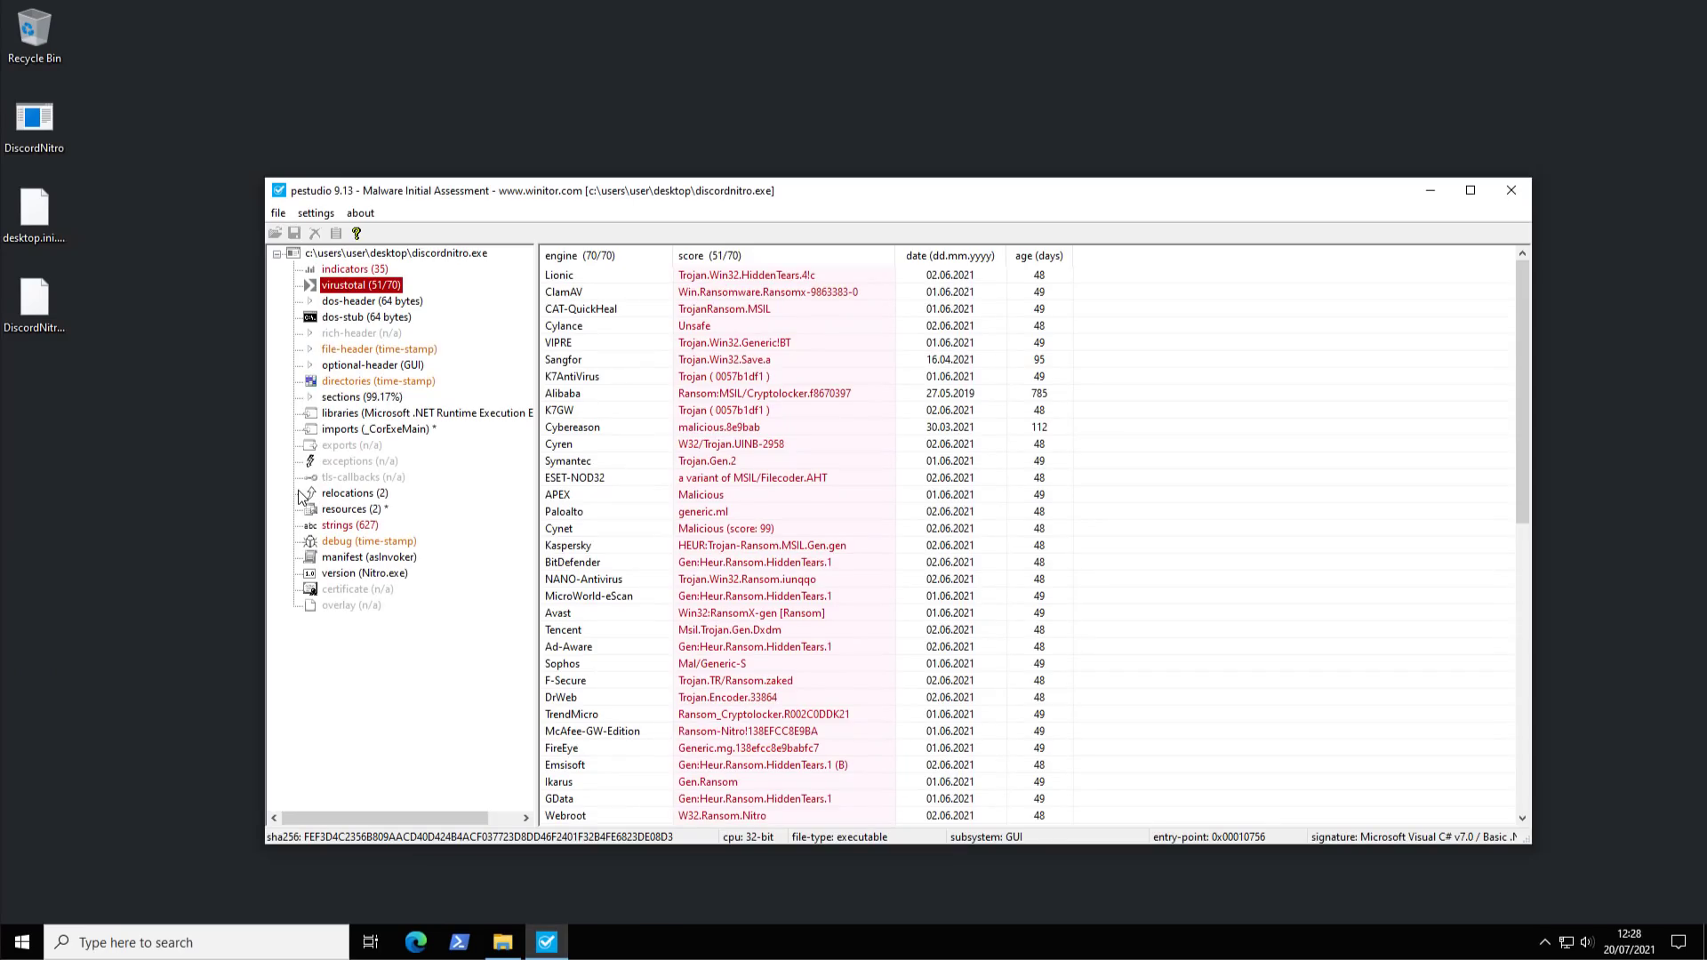
mouse_move(1429, 193)
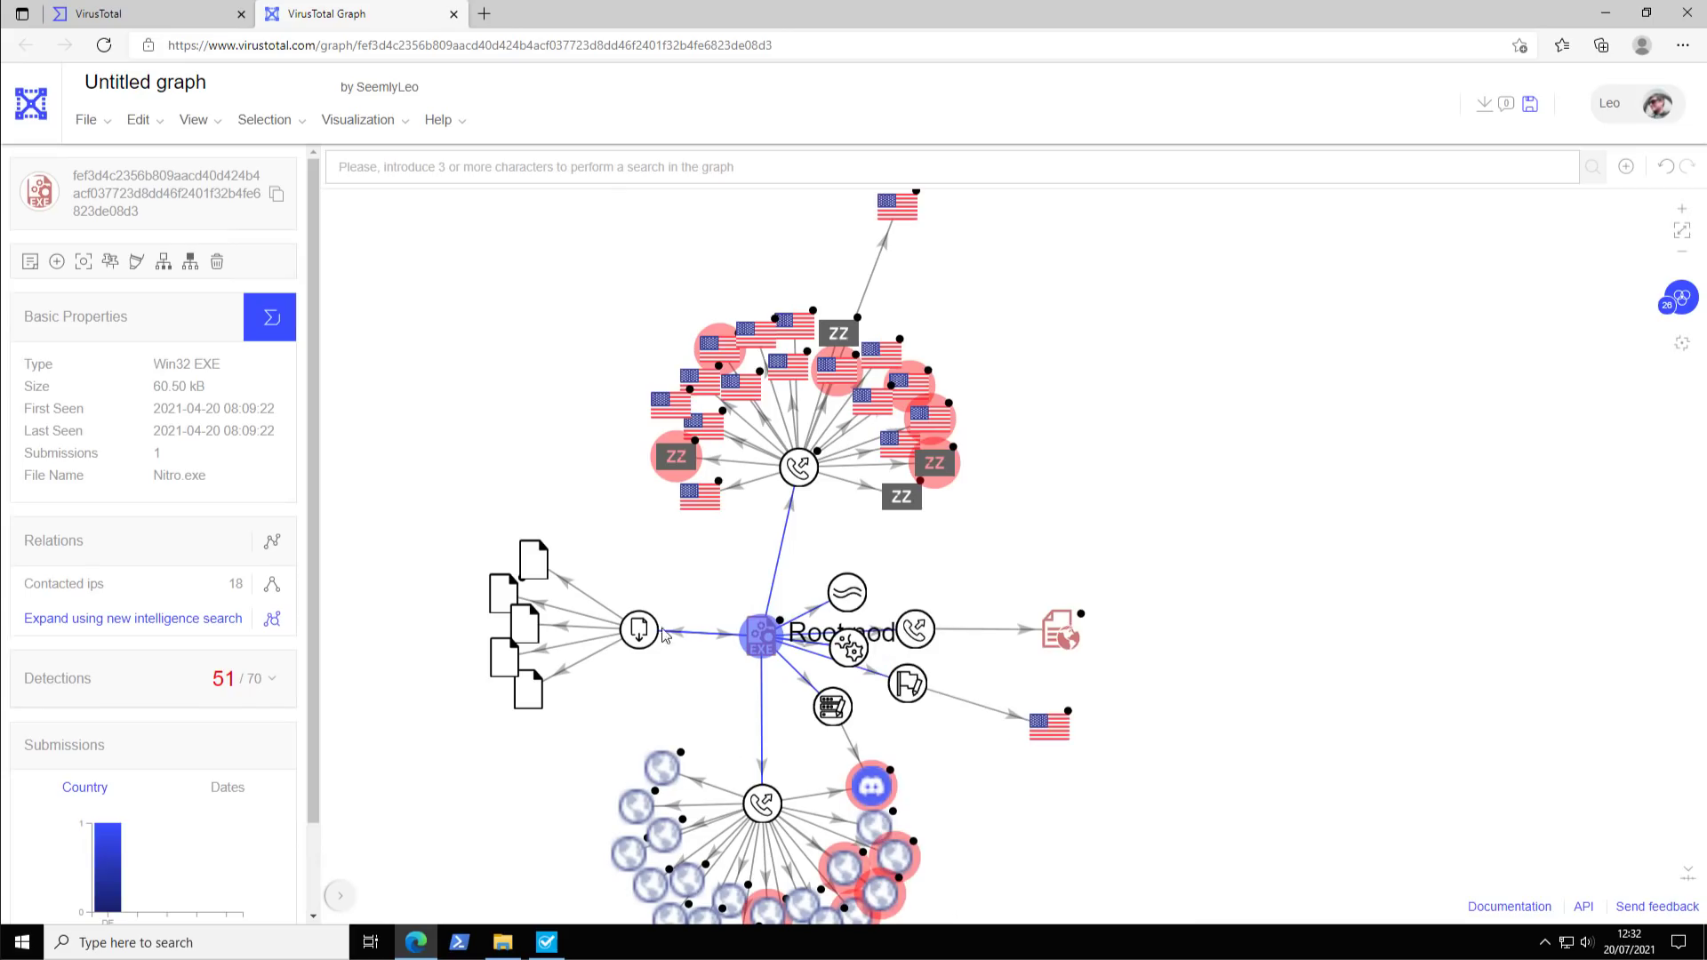
Step: Review the Dropped files node's six child files, then close the VirusTotal graph window
click(637, 630)
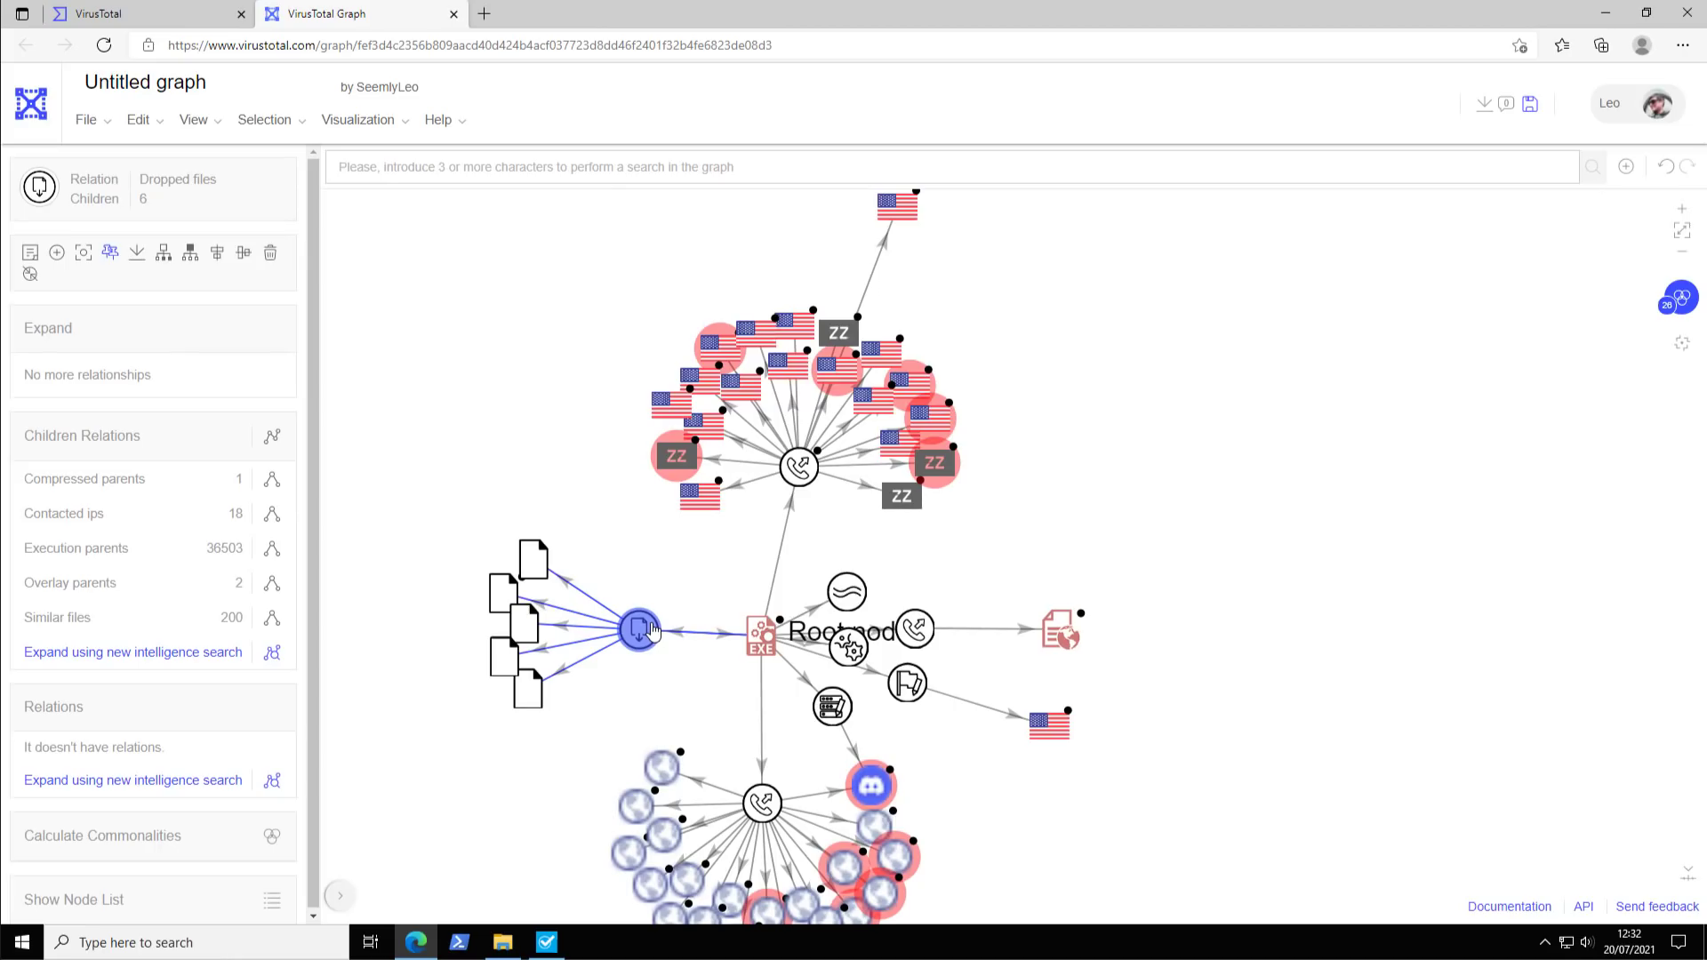
mouse_move(648, 628)
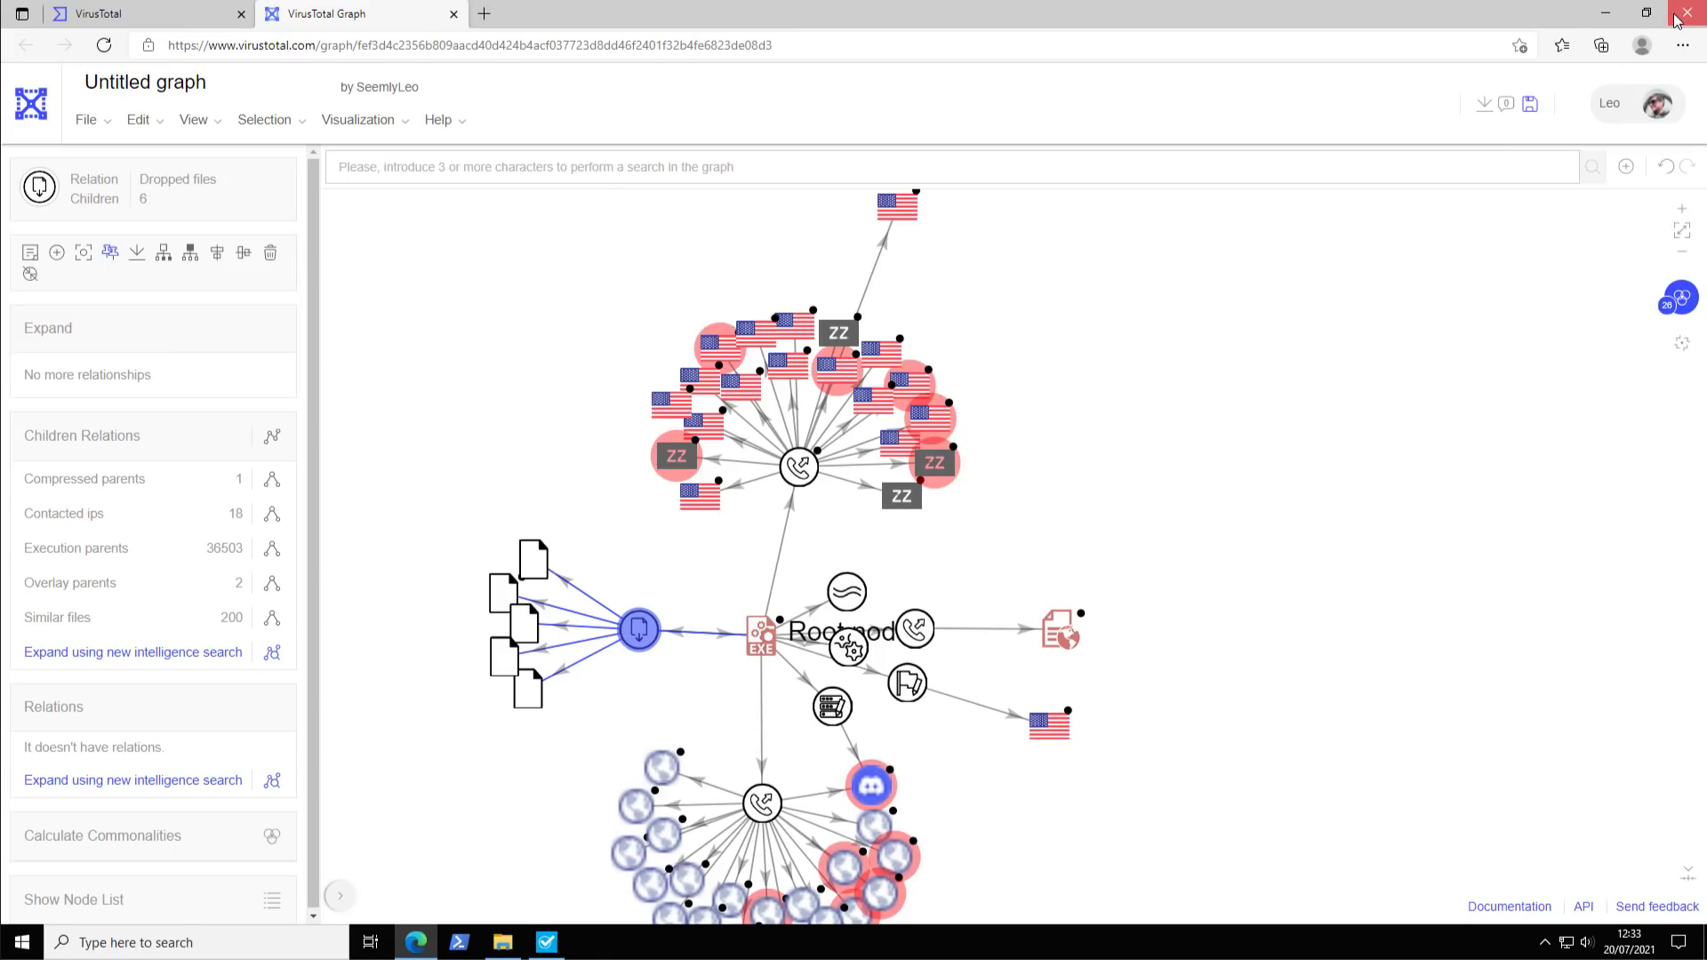
click(1692, 10)
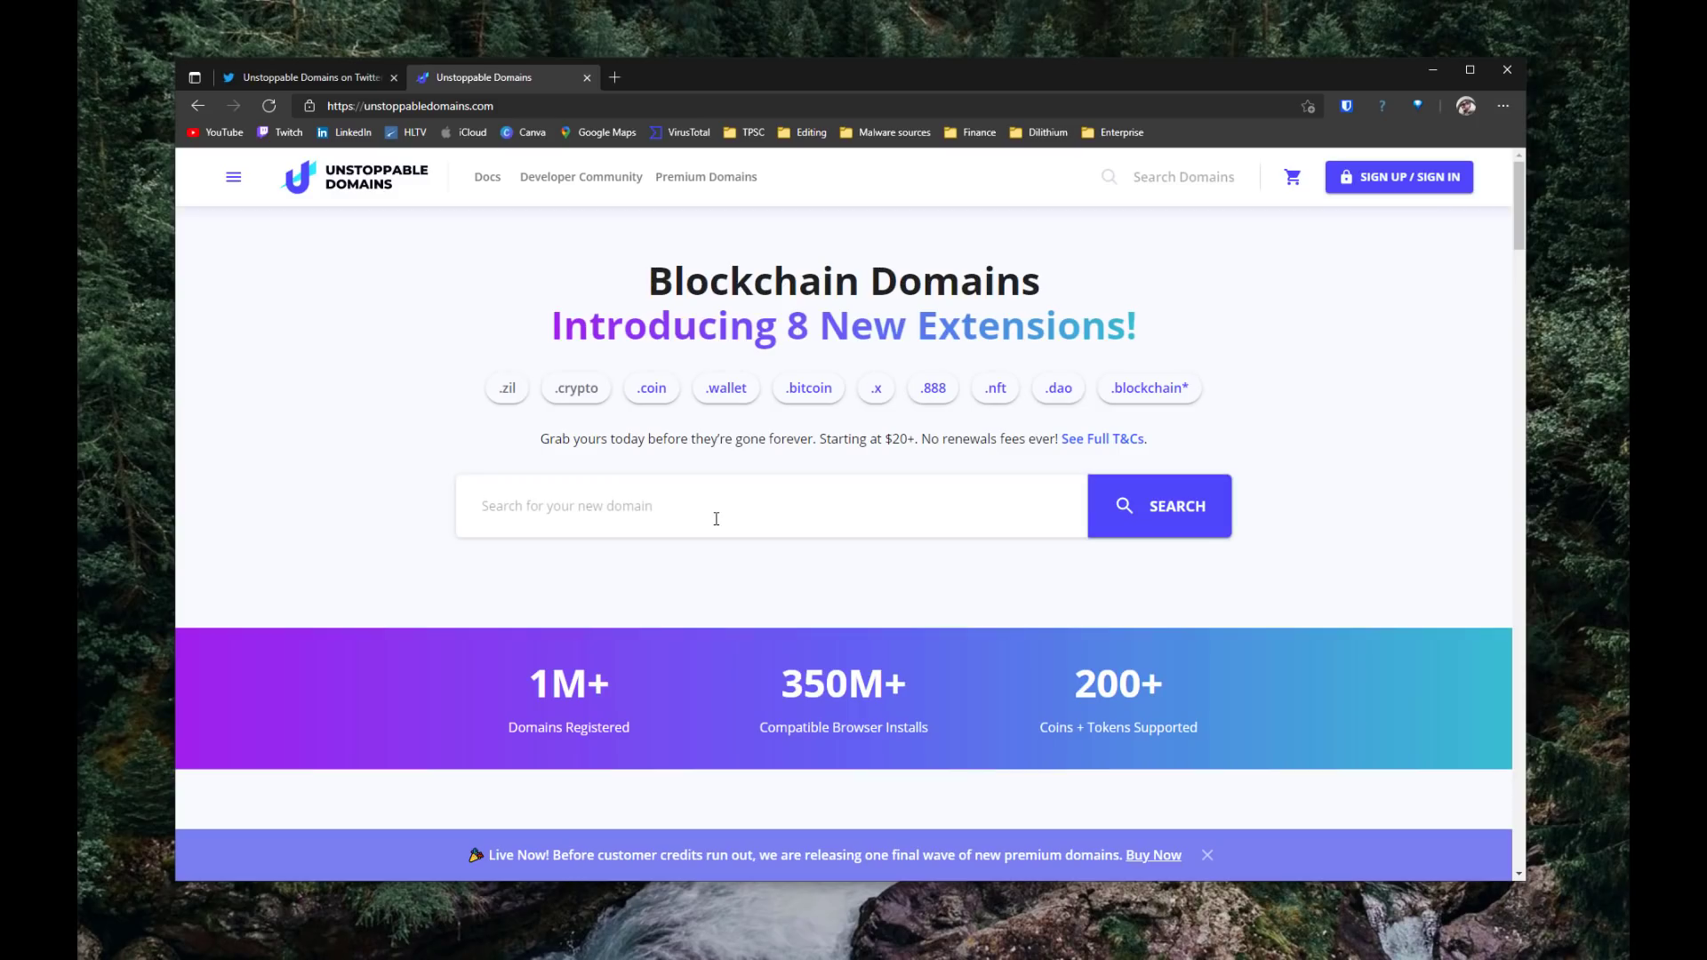
Step: Enter thepcsecuritychannel.x in the Unstoppable Domains search box without searching
click(715, 518)
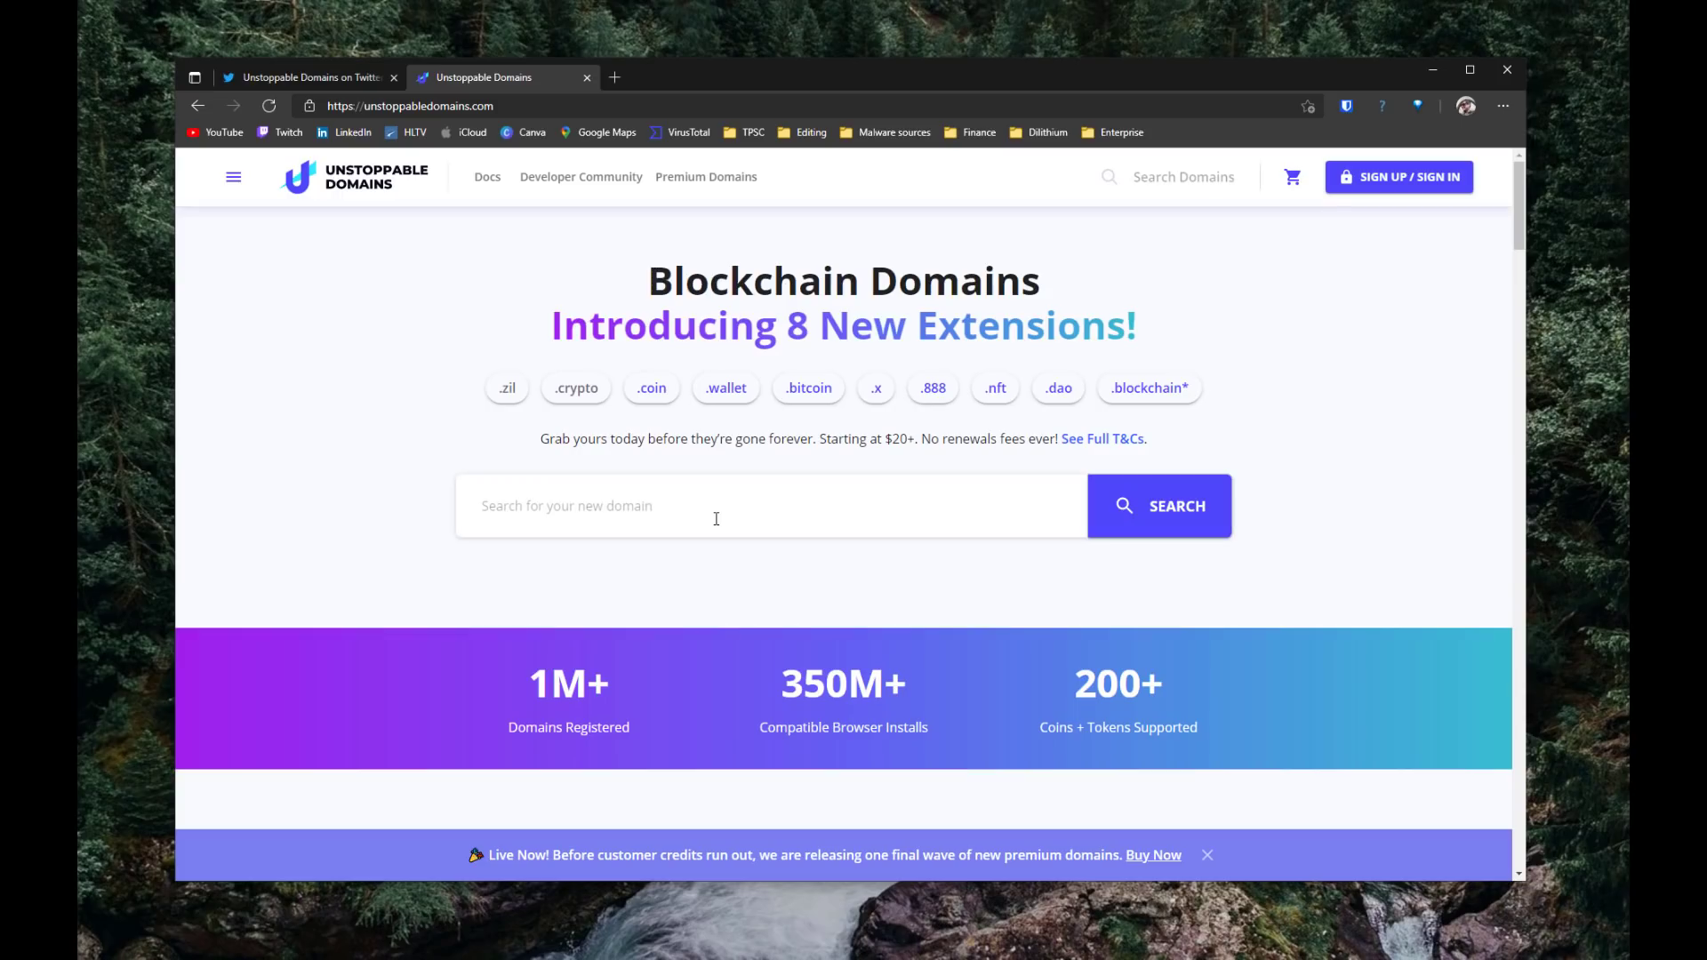
click(302, 77)
text(thepcsecurity)
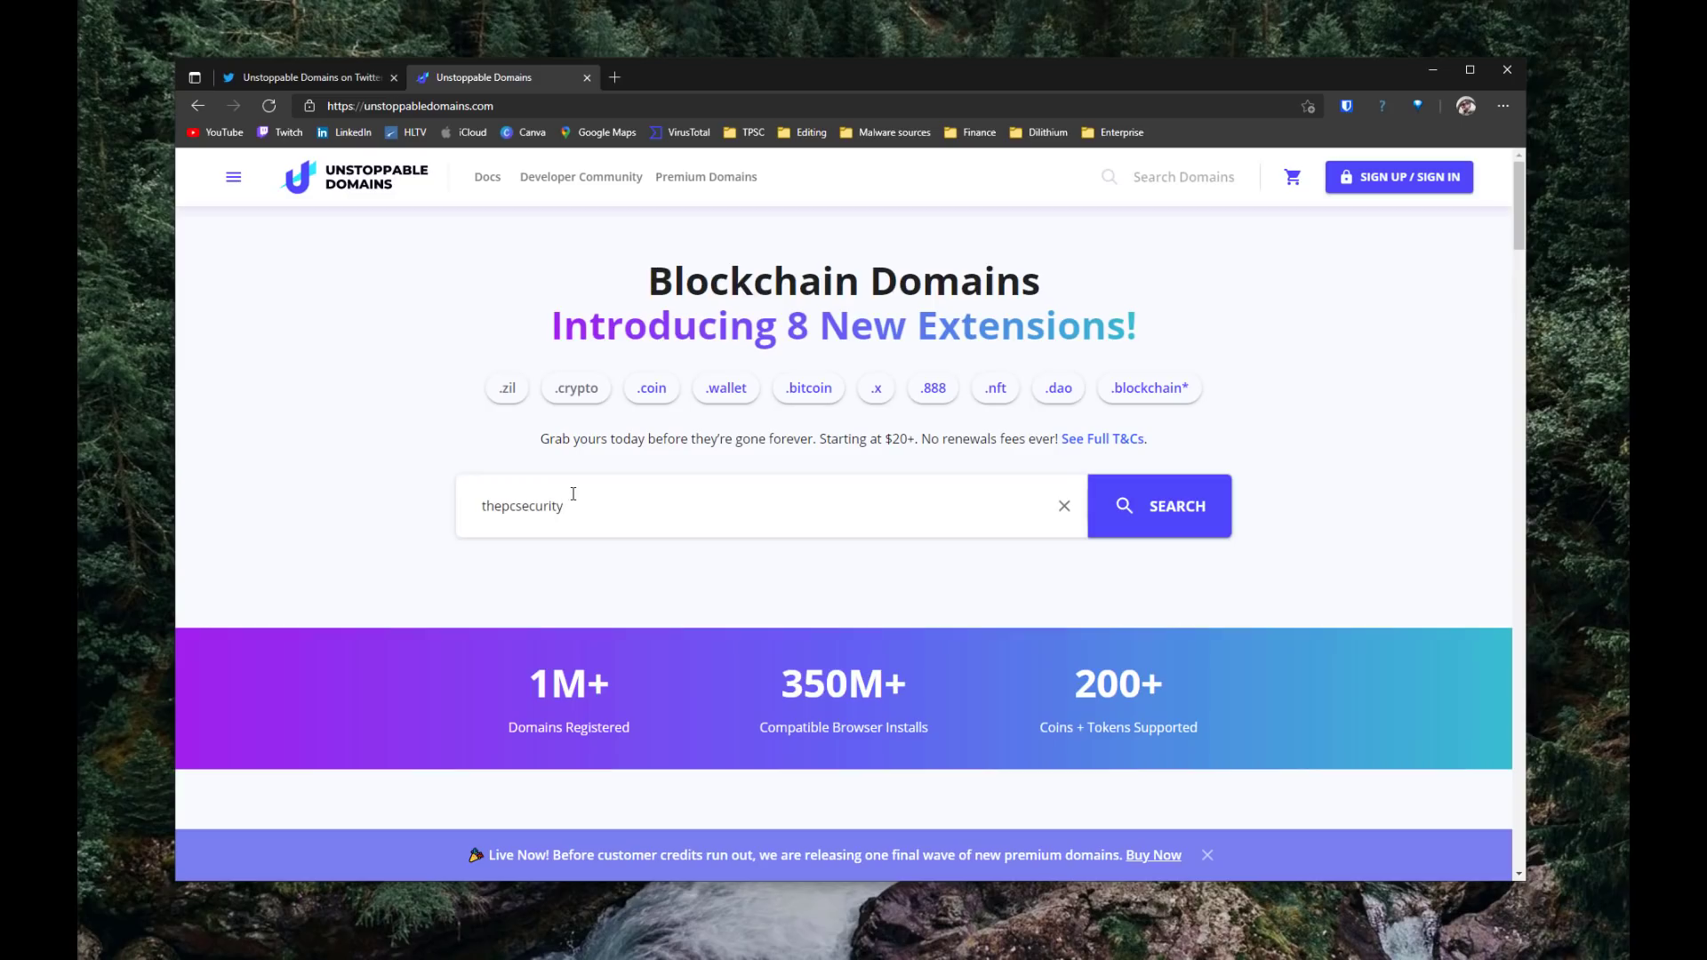
text(channel.)
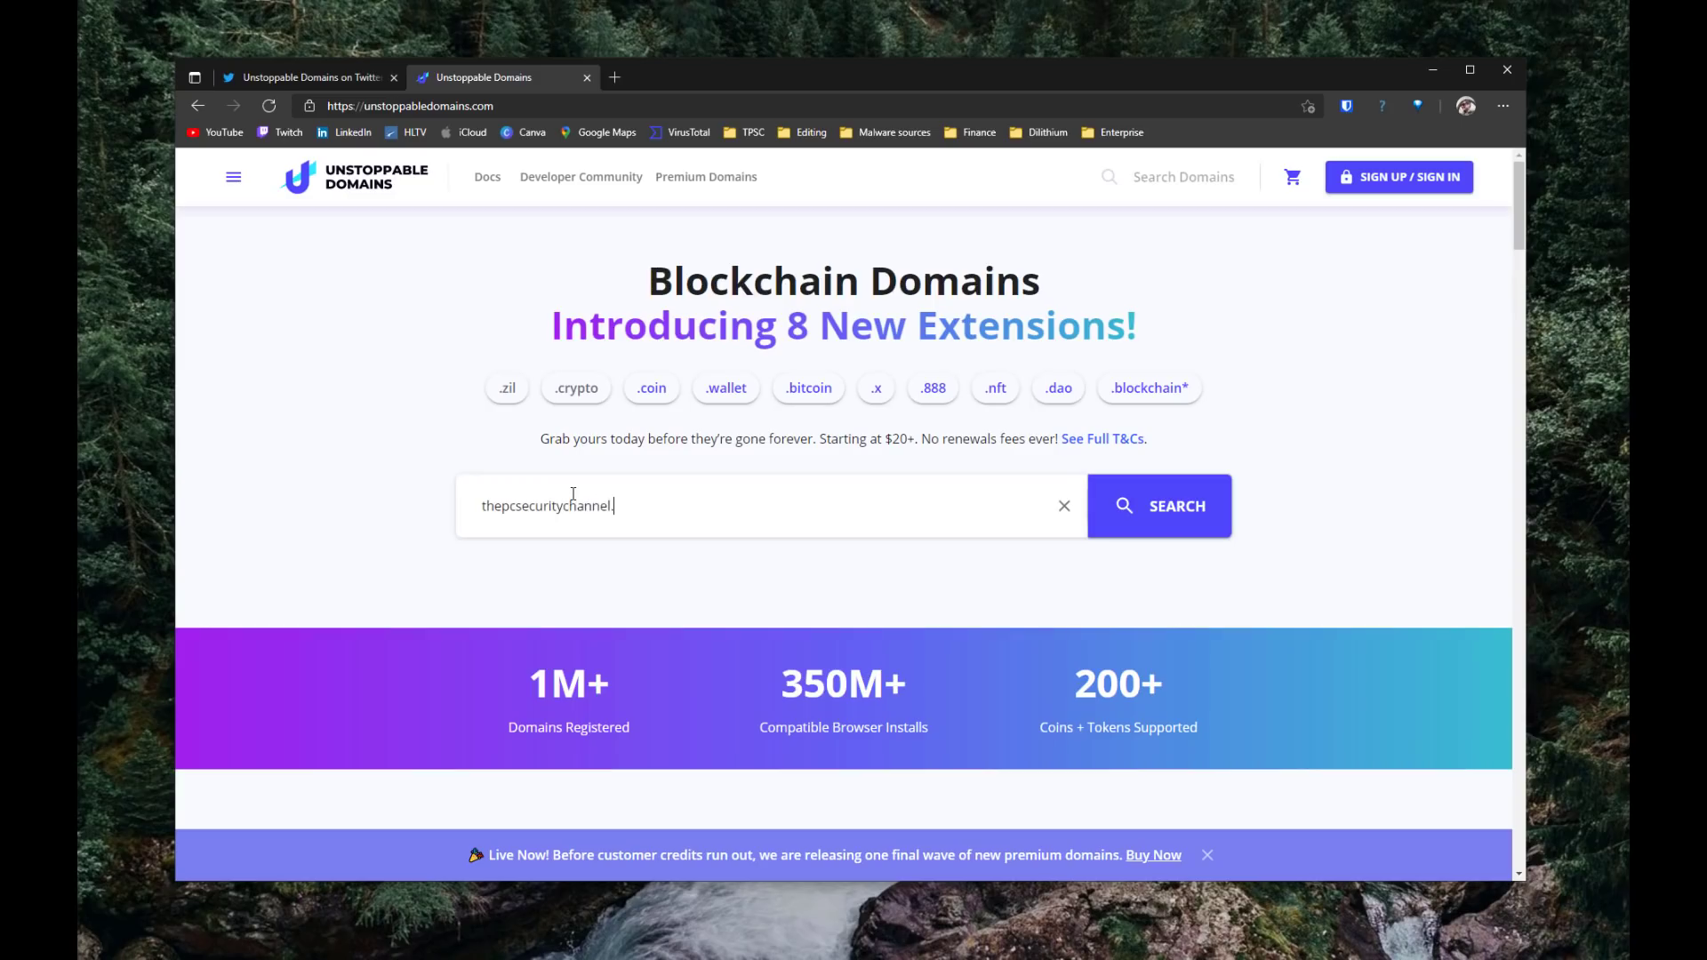
text(x)
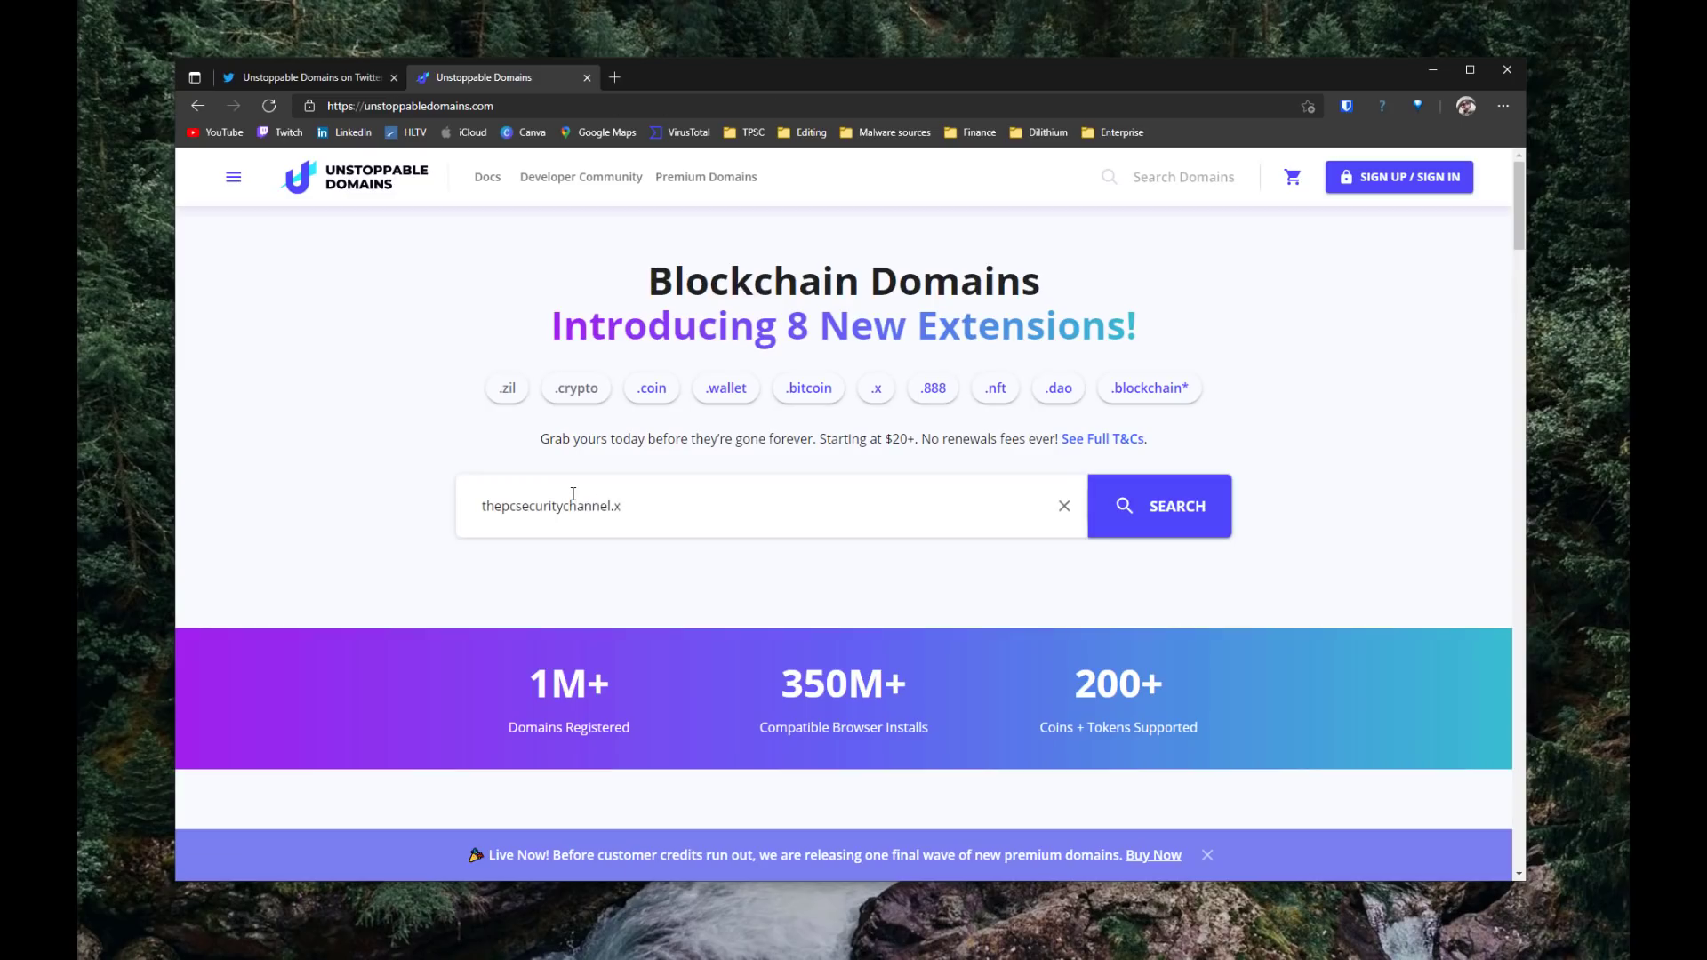